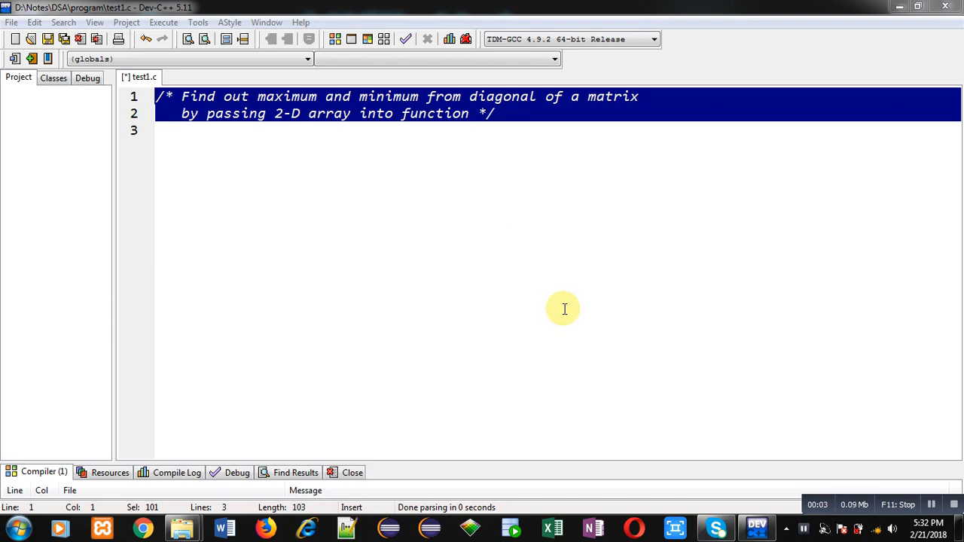
mouse_move(233, 139)
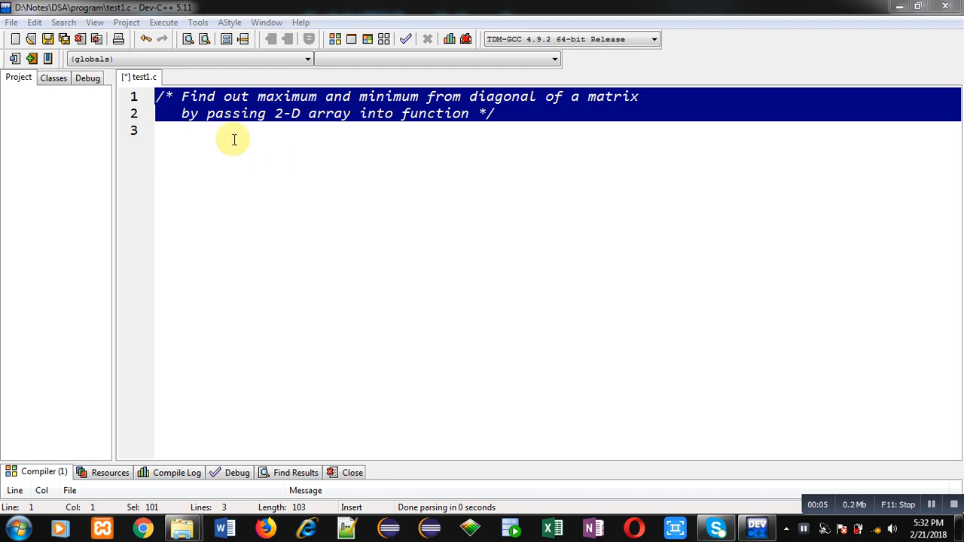
mouse_move(449, 113)
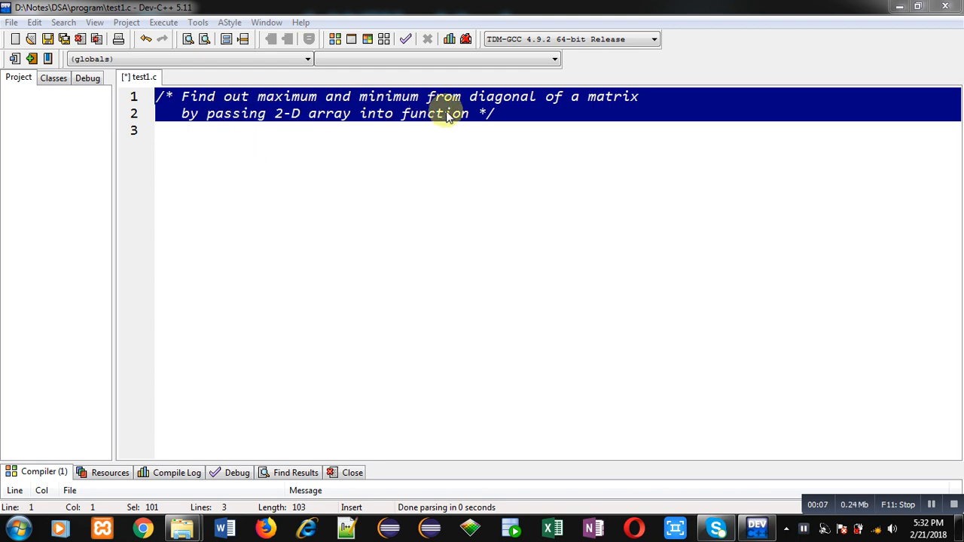
mouse_move(591, 113)
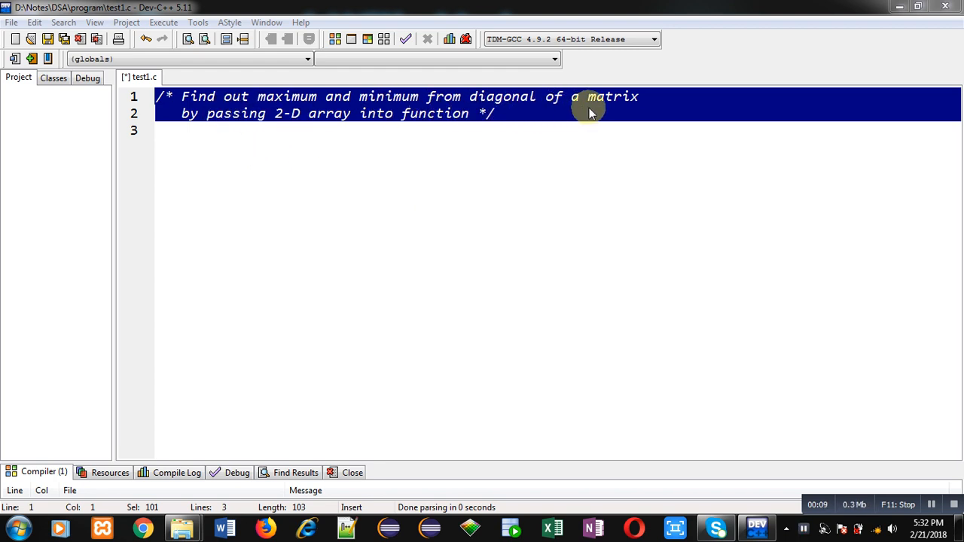
mouse_move(410, 136)
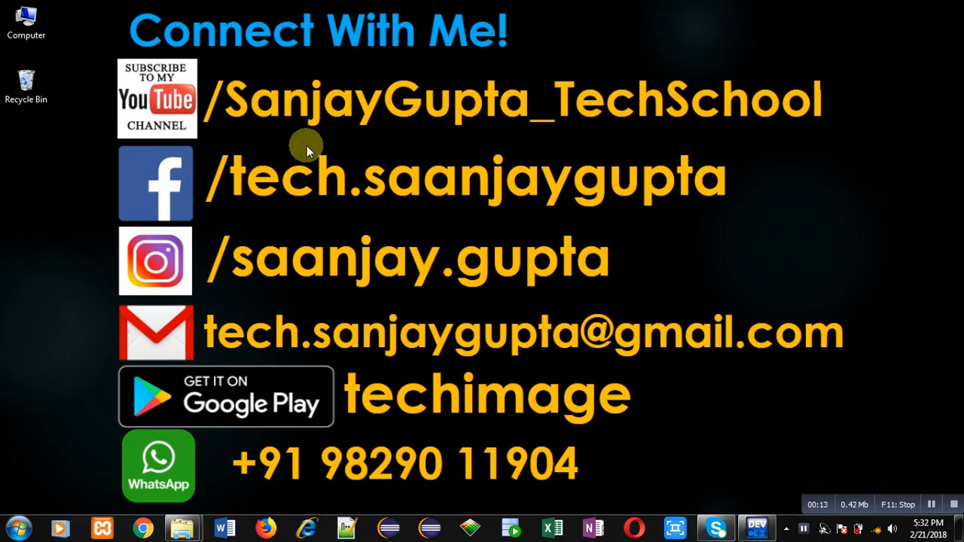
mouse_move(243, 134)
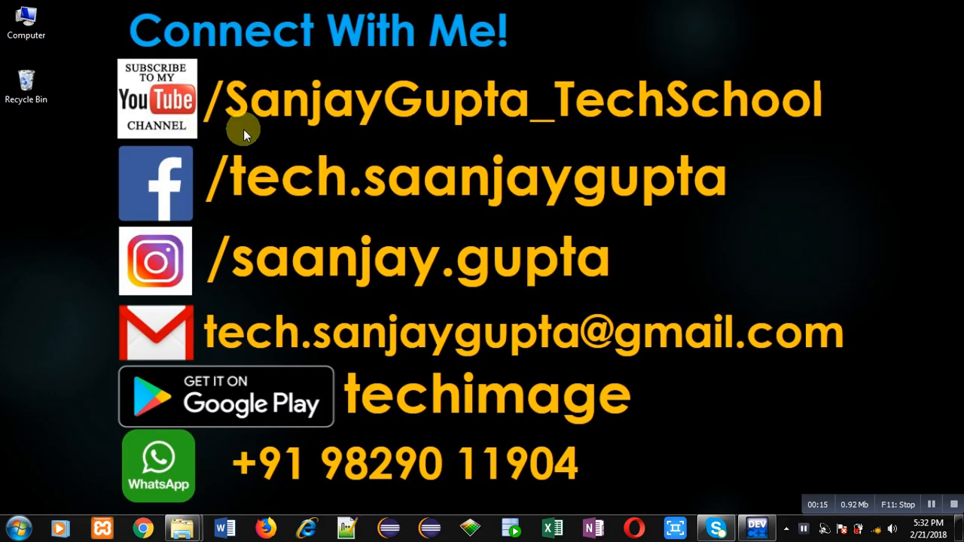
mouse_move(207, 146)
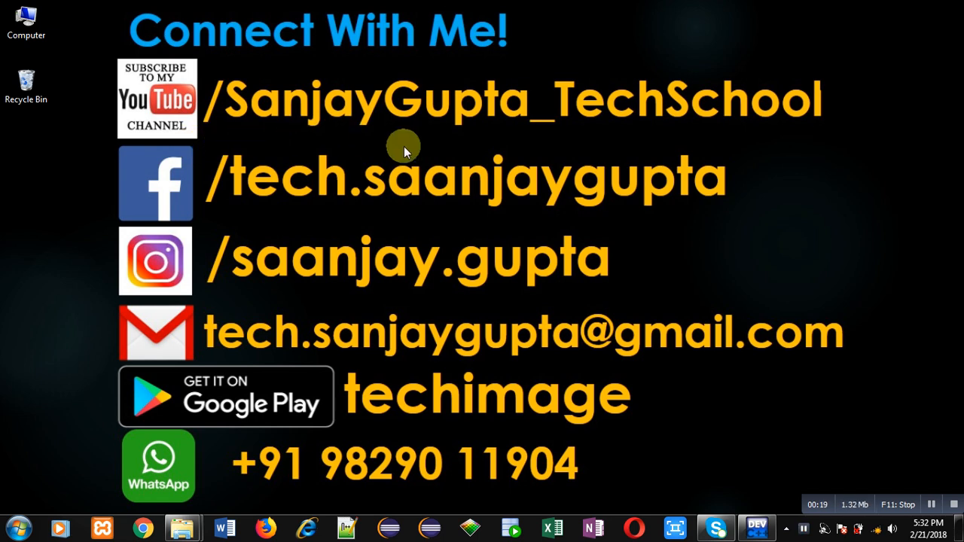
mouse_move(598, 142)
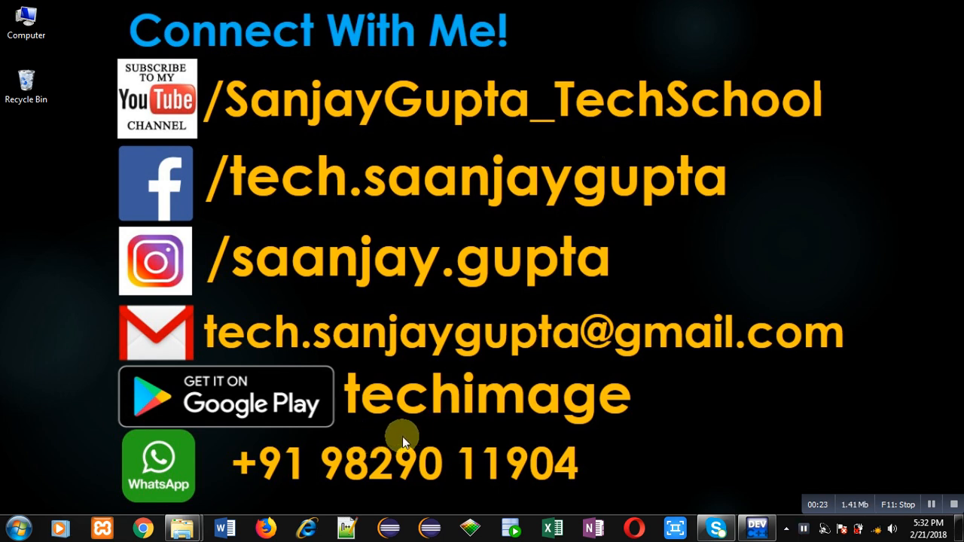
mouse_move(596, 467)
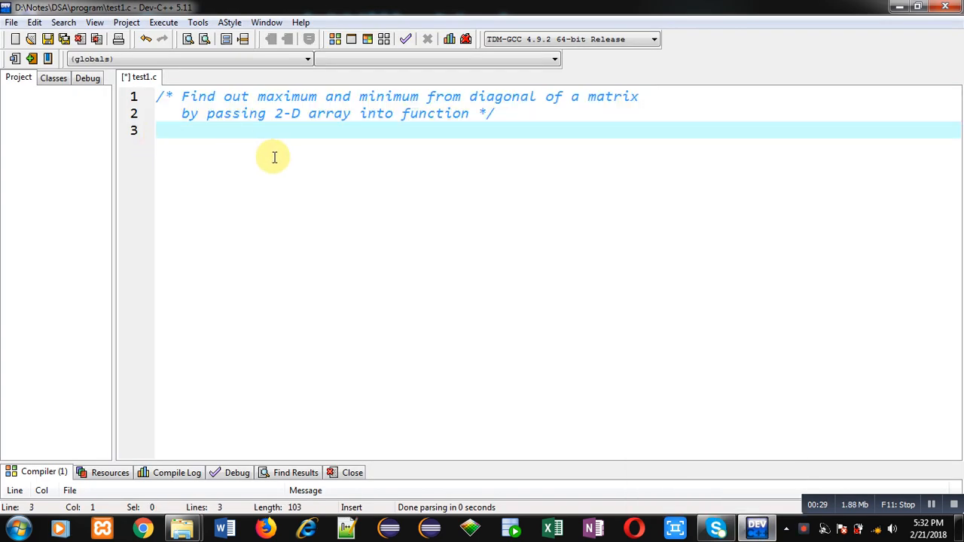
Step: Include stdio.h and declare int maximum(int a[3][3]); with a //function declaration comment
type("#incl")
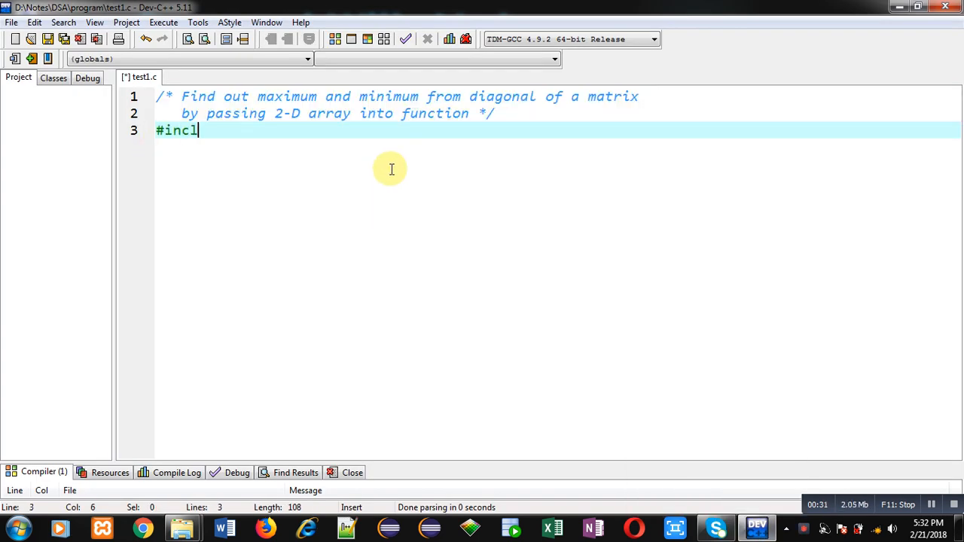
type("ude<stdio.h>")
type("int")
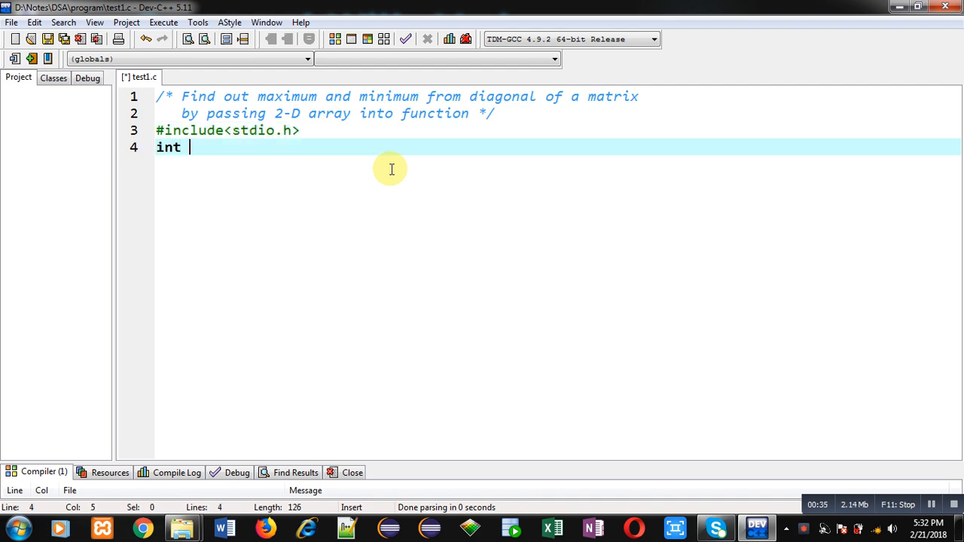
type("maximum")
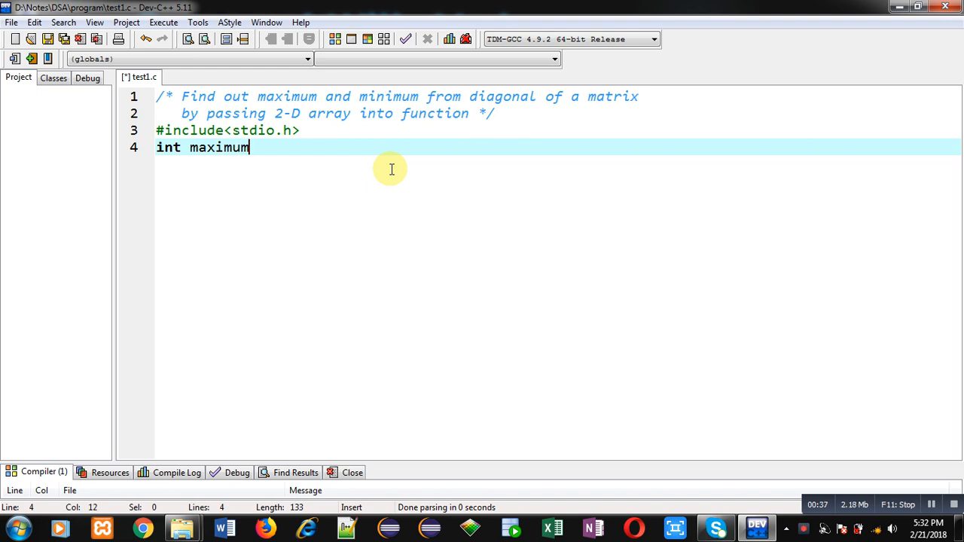
type("(int a[][])")
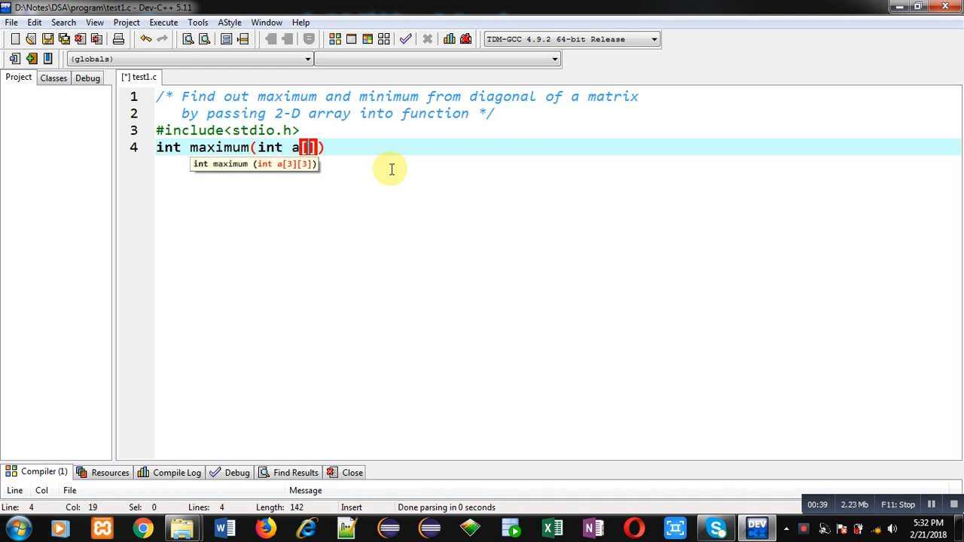
type("3][3")
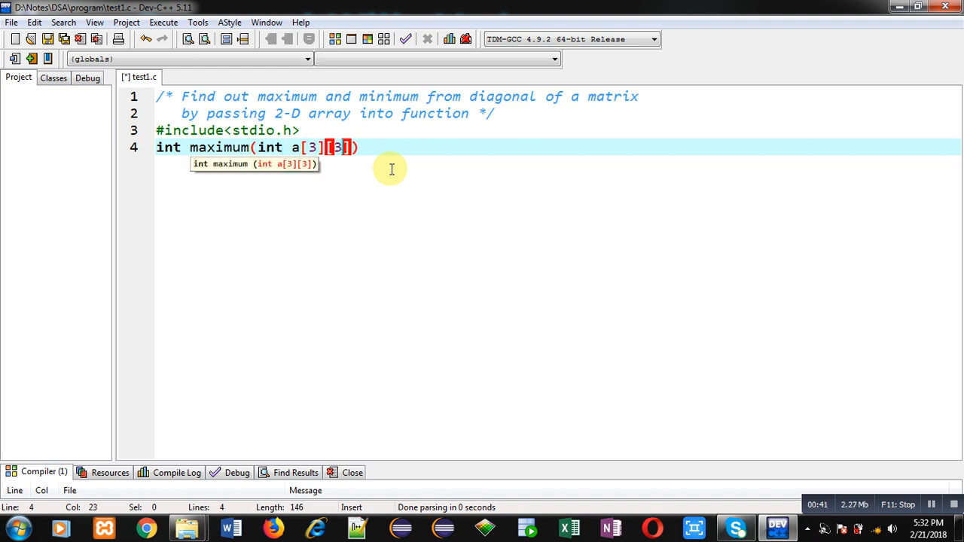
type(");")
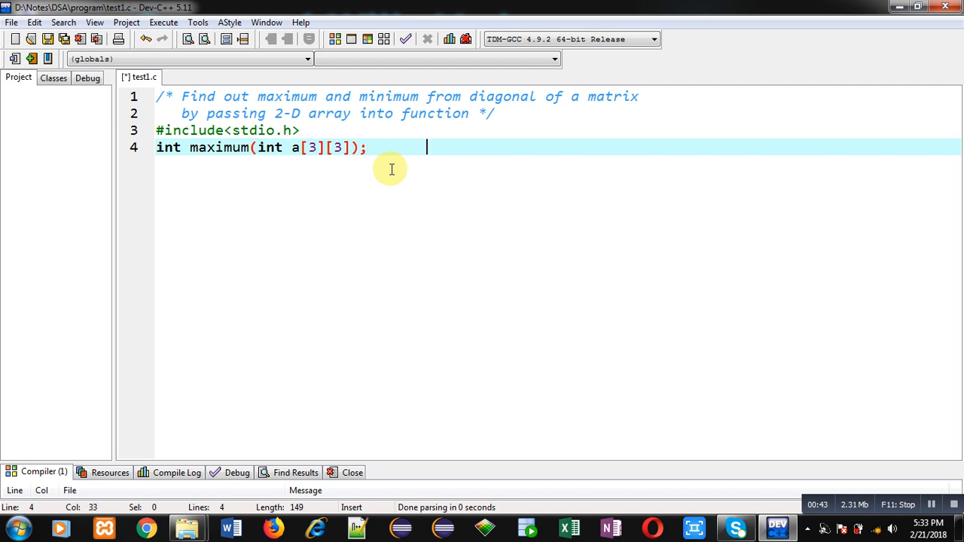
type("//function d")
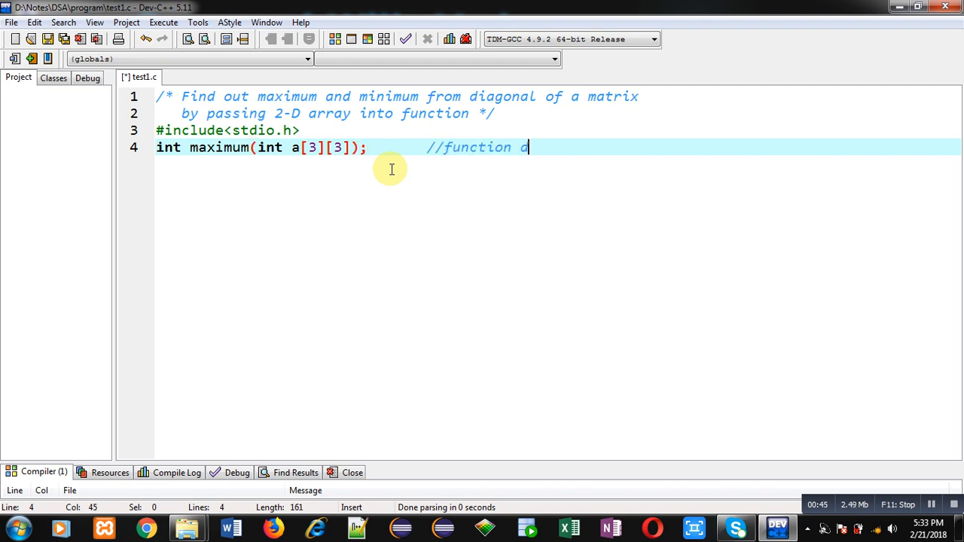
type("eclaration")
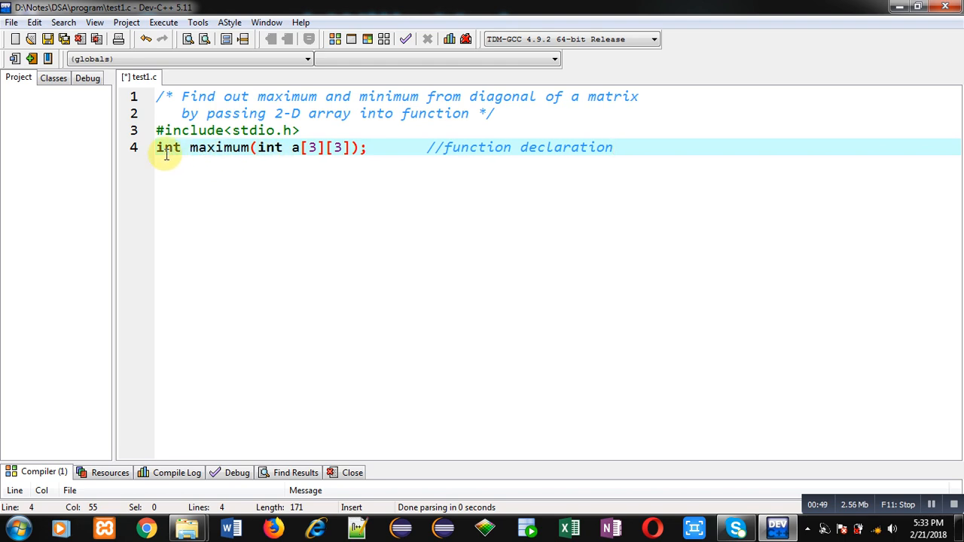
mouse_move(293, 147)
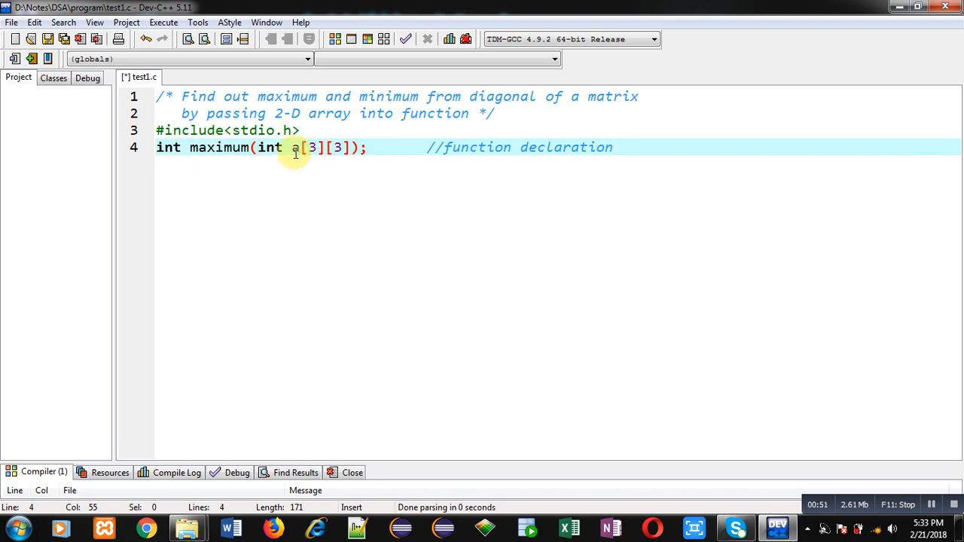
mouse_move(329, 147)
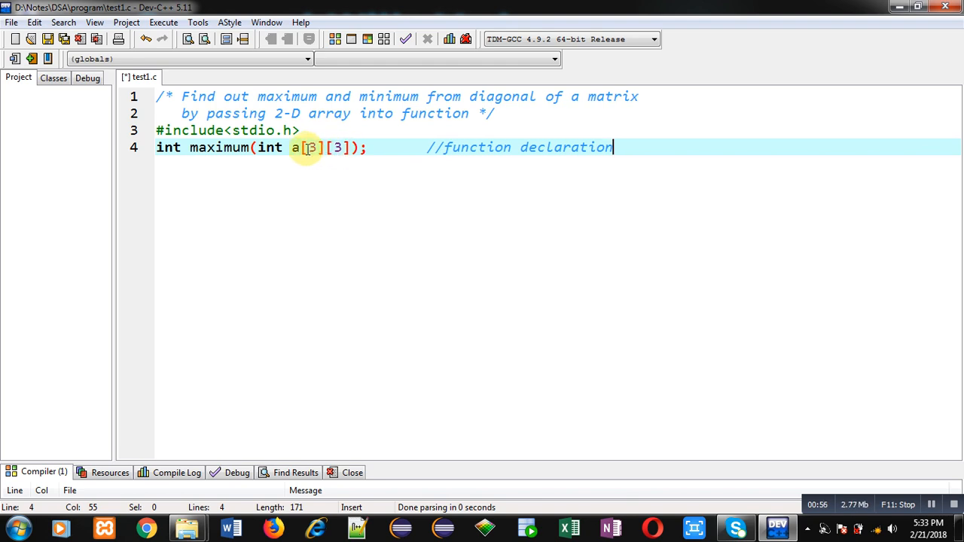
mouse_move(657, 147)
type("int mi")
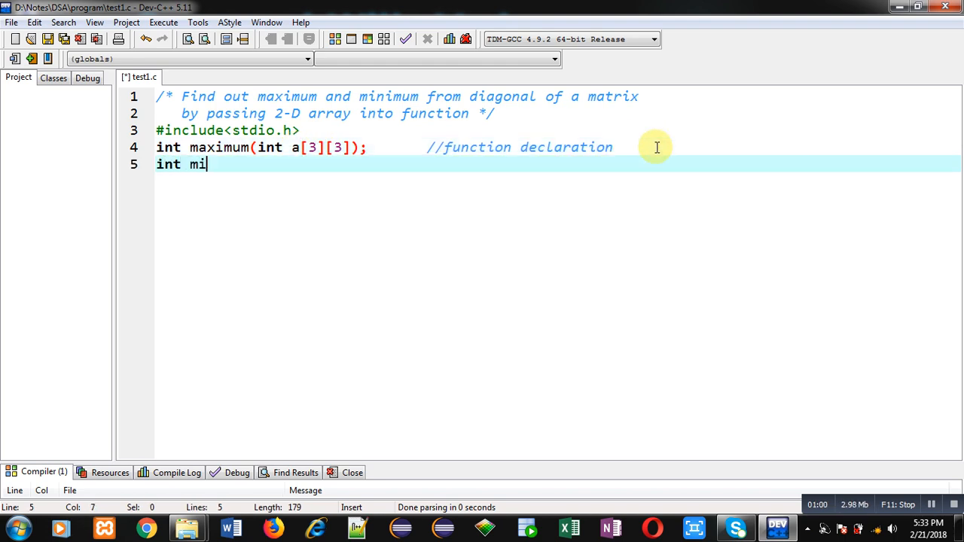
Step: Declare int minimum(int a[3][3]); with a //function declaration comment
type("nimum(int")
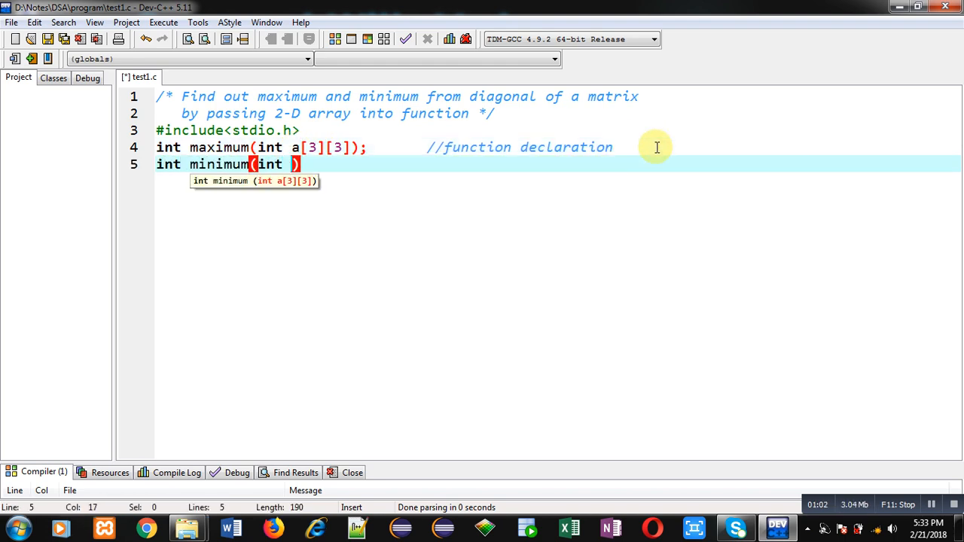
type("a[3")
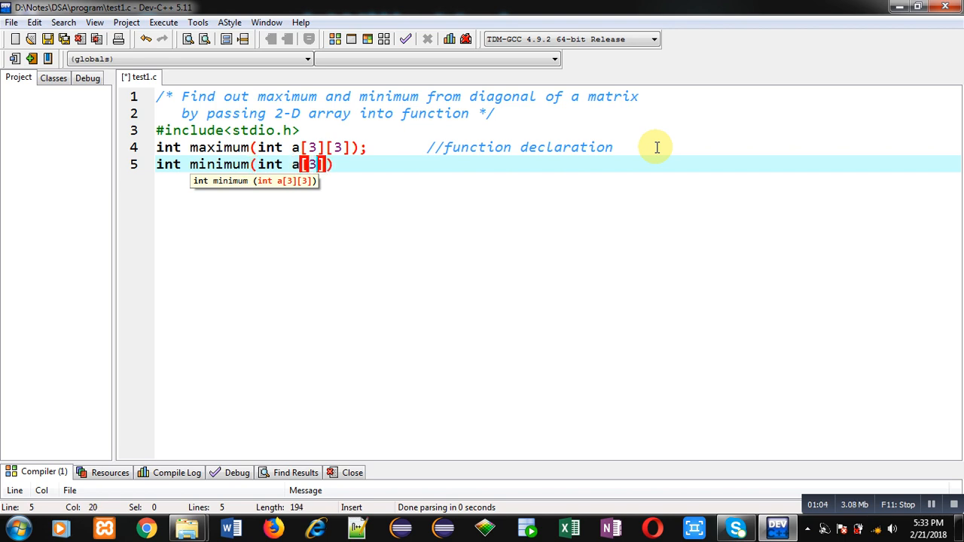
type("[3]")
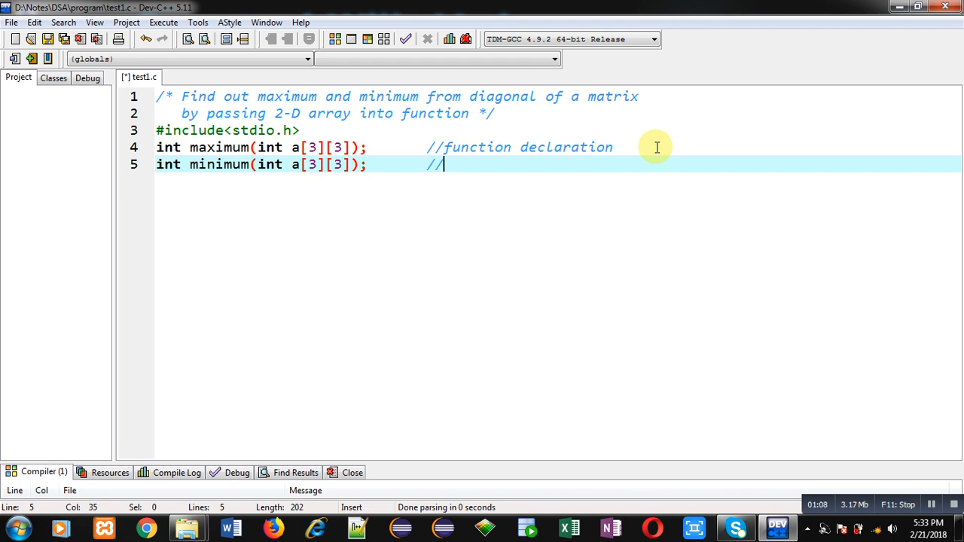
type("mi")
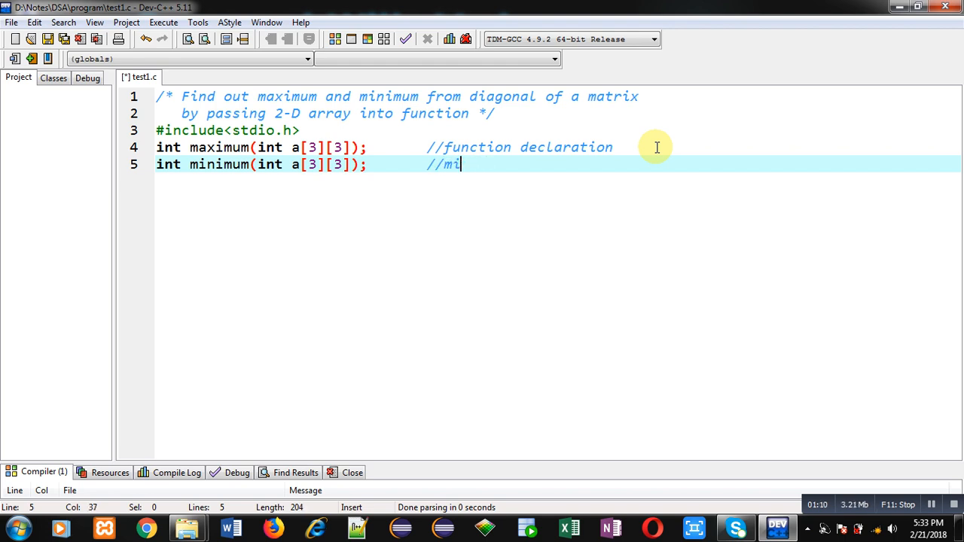
type("function declaration")
type("int")
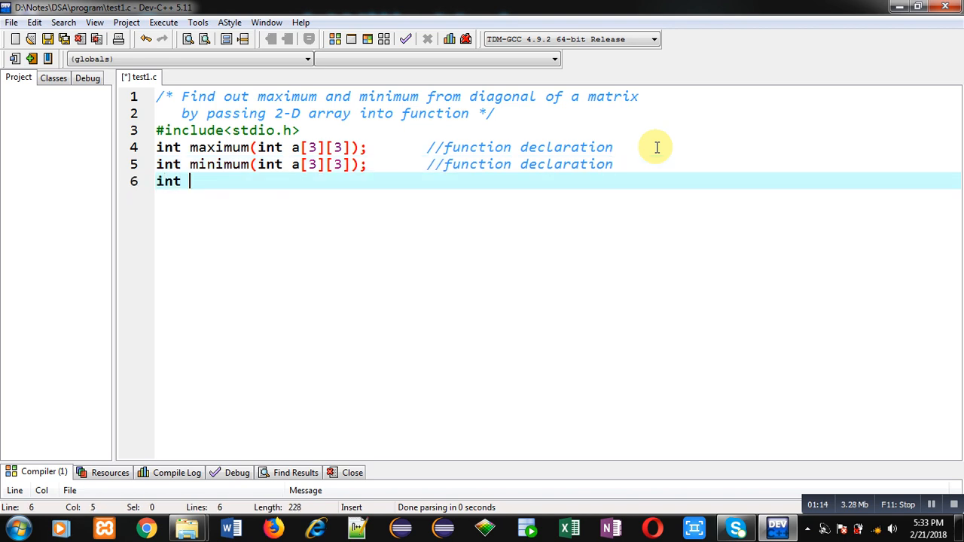
Step: Start main, declaring int a[3][3], i, j, m and printing an 'Enter elements' prompt
type("main()")
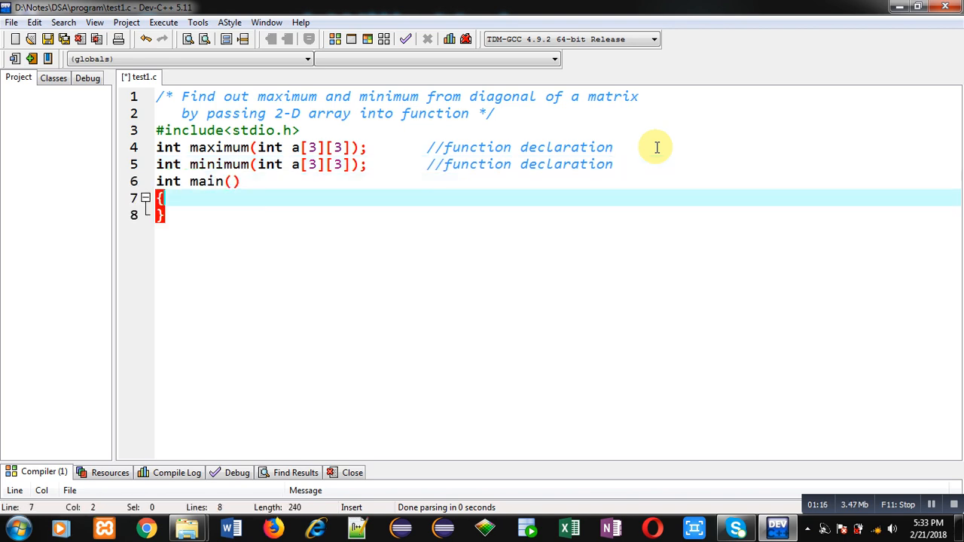
type("int a[]")
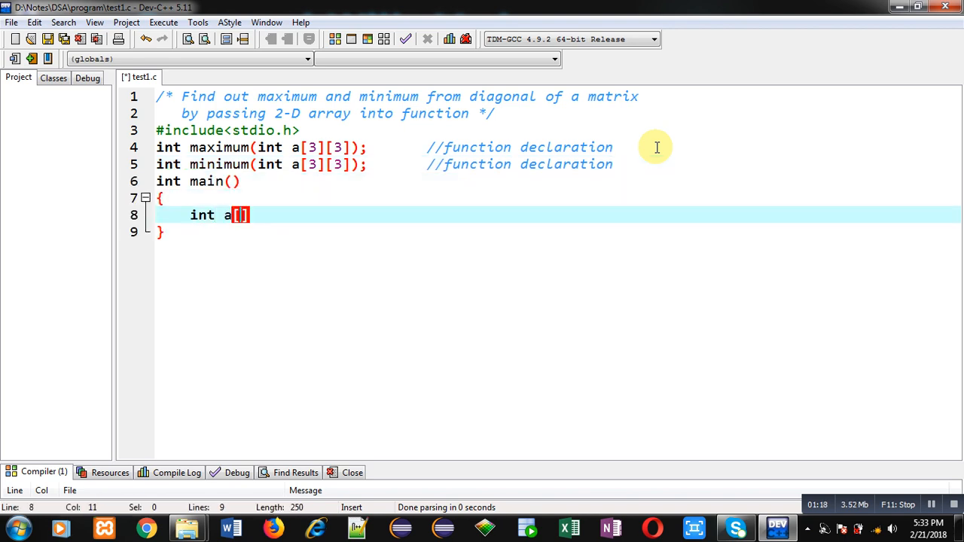
type("3][3],")
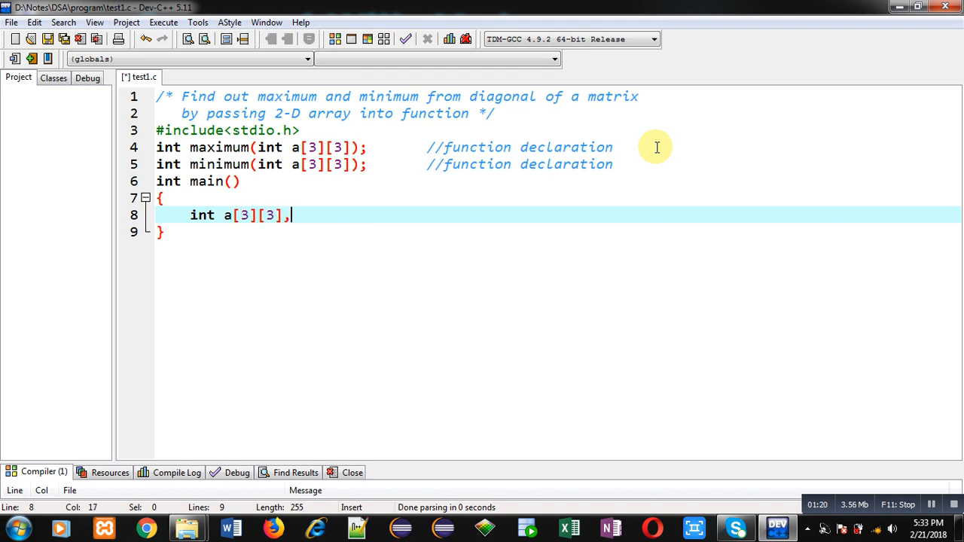
type("i,j,m;")
type("printf")
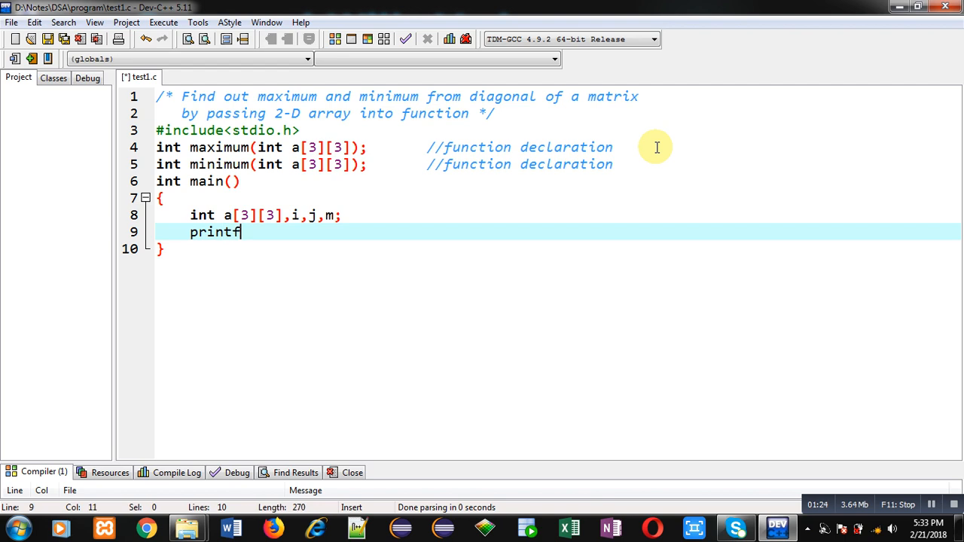
type("(\"\\n\"")
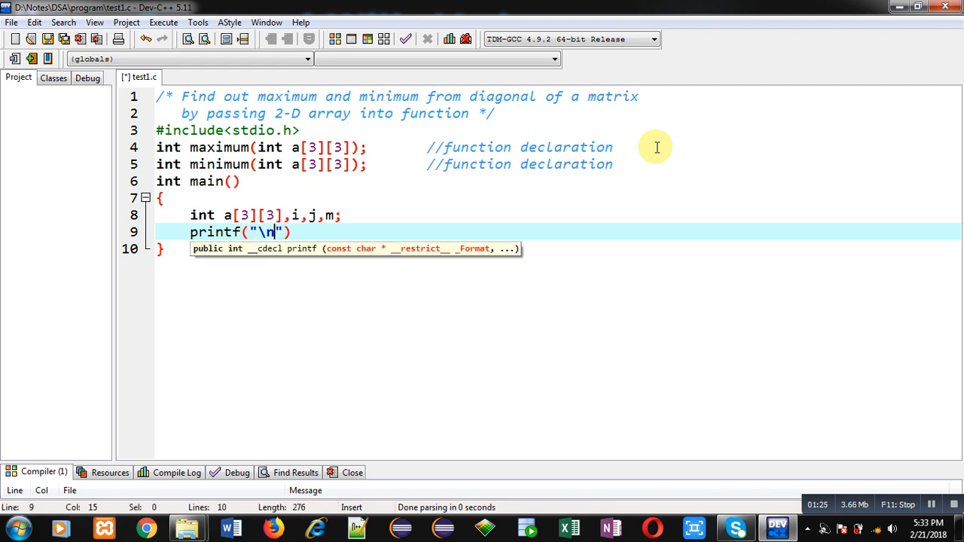
type("Enter ele")
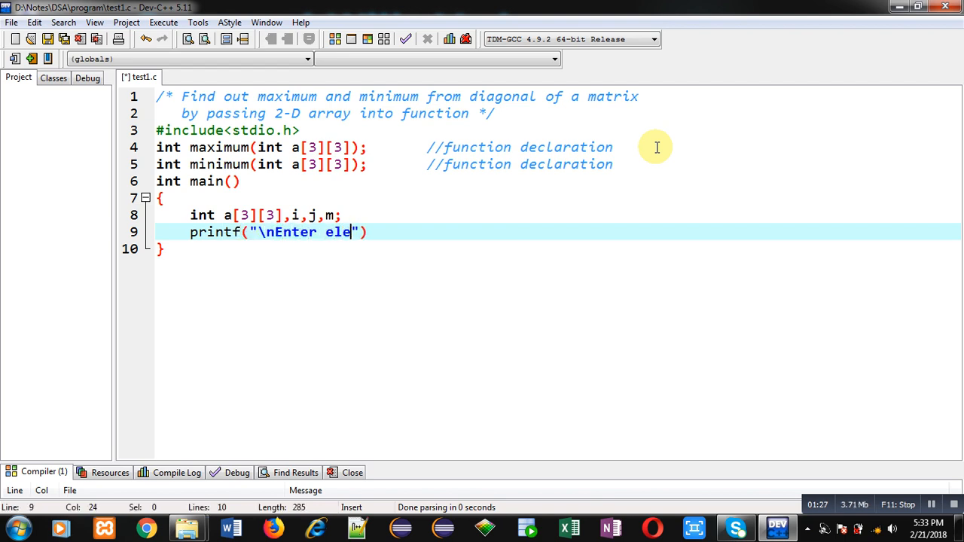
type("ments")
type("for")
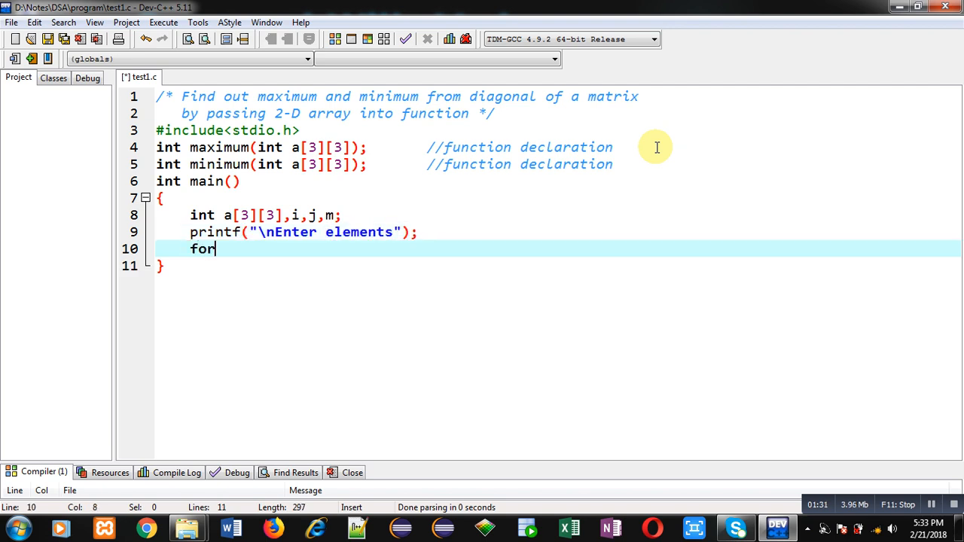
Step: Read each element with nested i and j loops from 0 to 3 using scanf("%d",&a[i][j])
type("(i=0;i")
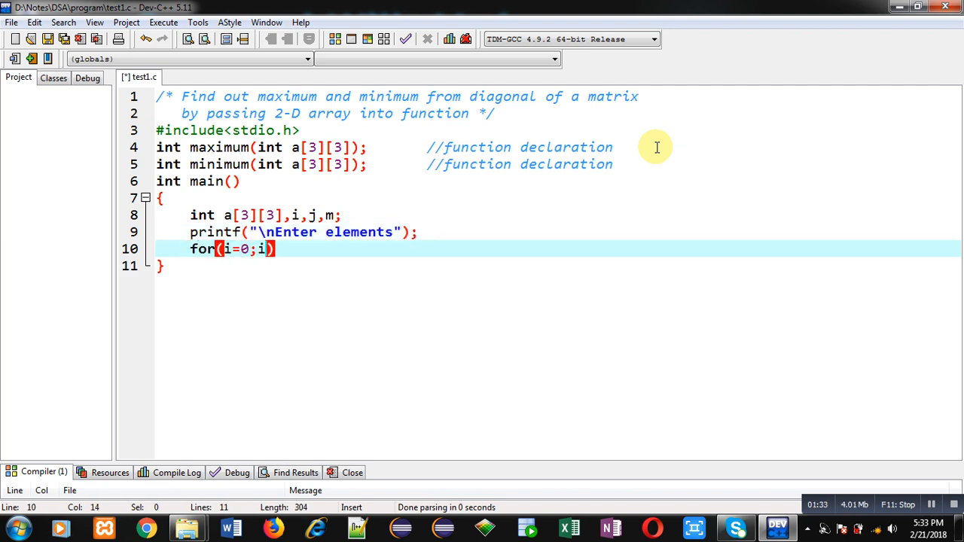
type("<3;i++")
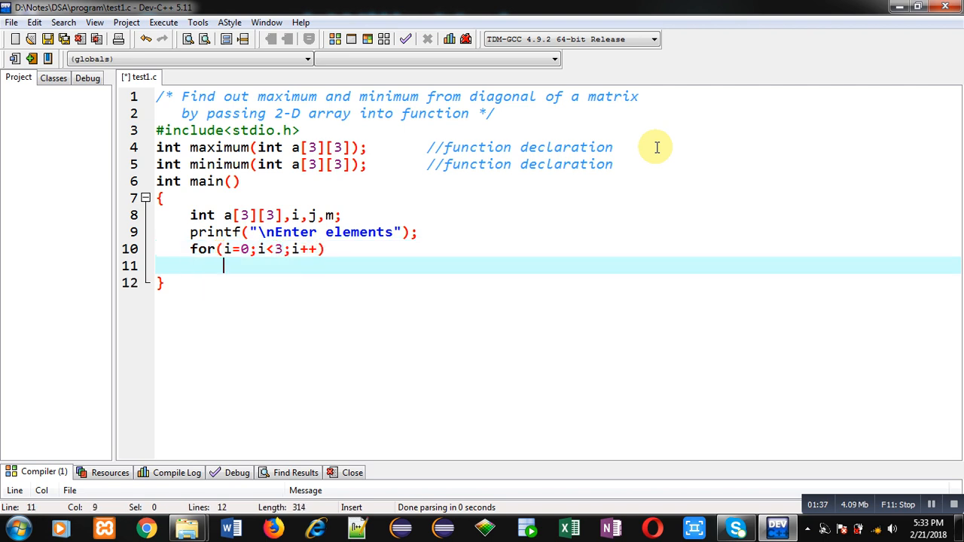
type("for(j=)")
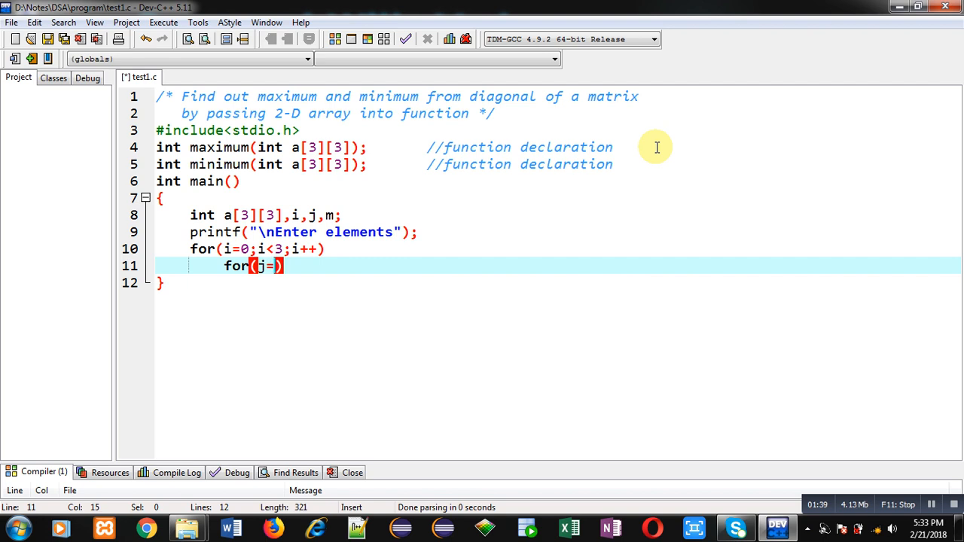
type("0;")
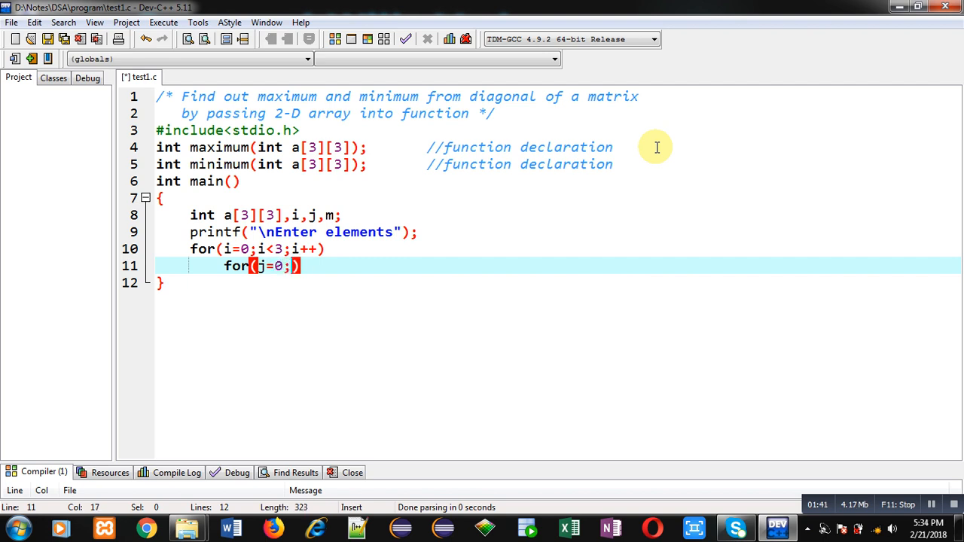
type("j<3;j+")
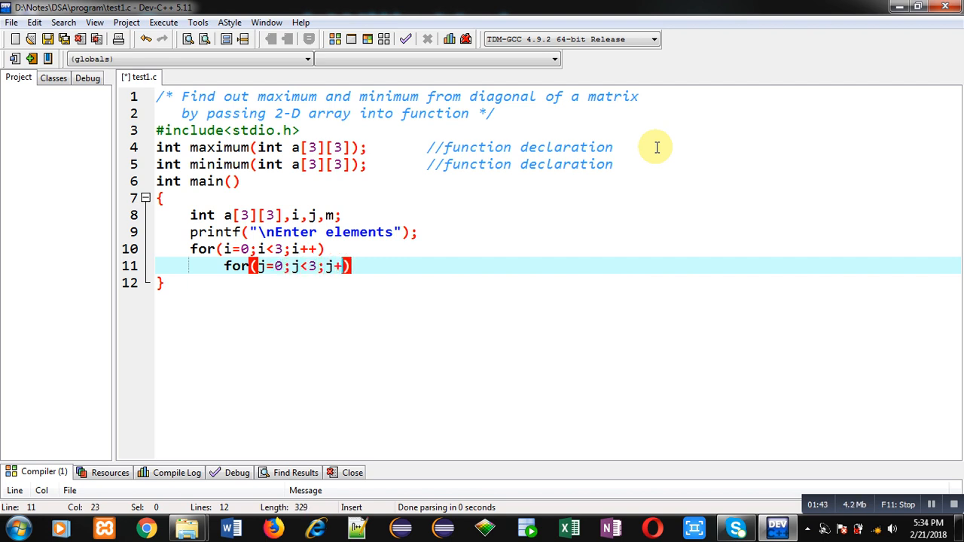
key("Return")
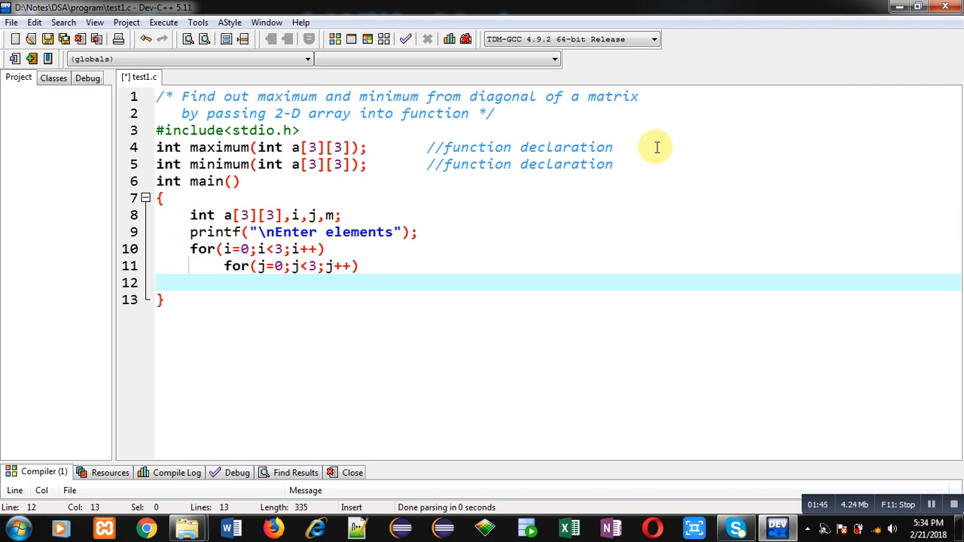
type("scanf(")
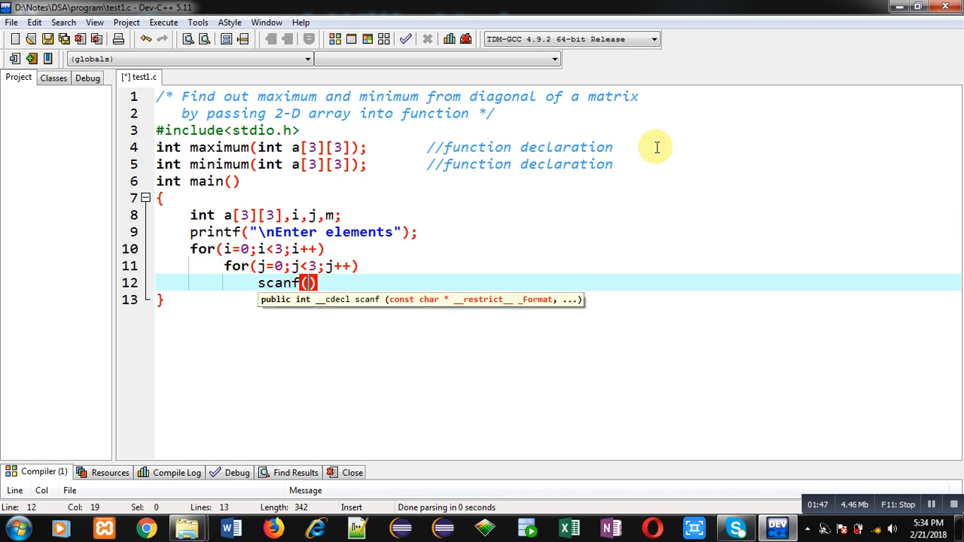
type("\"%d\"")
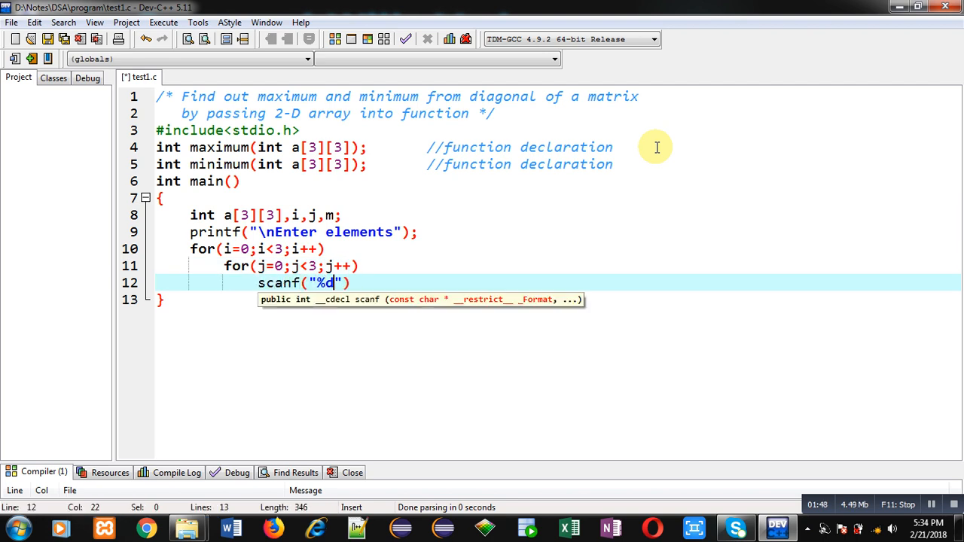
type(",")
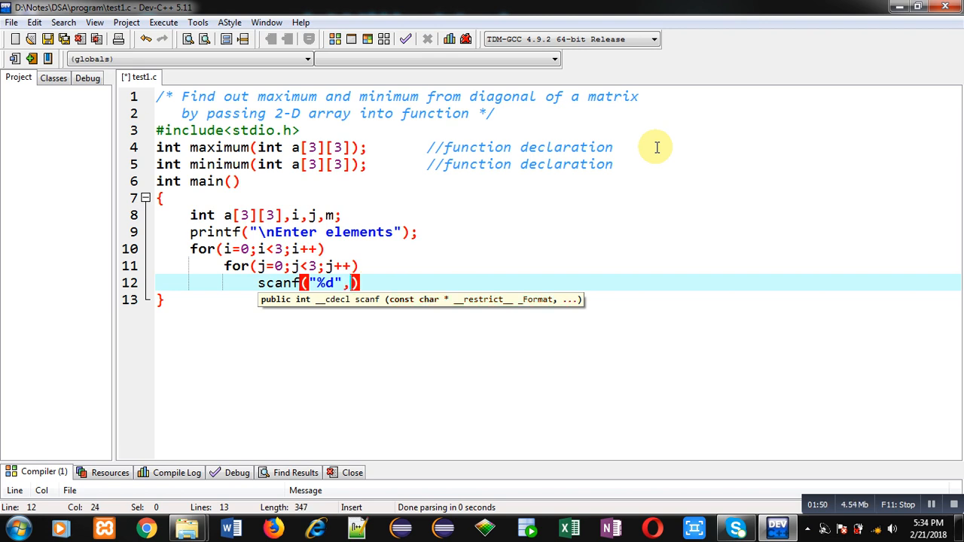
type("&a[i]")
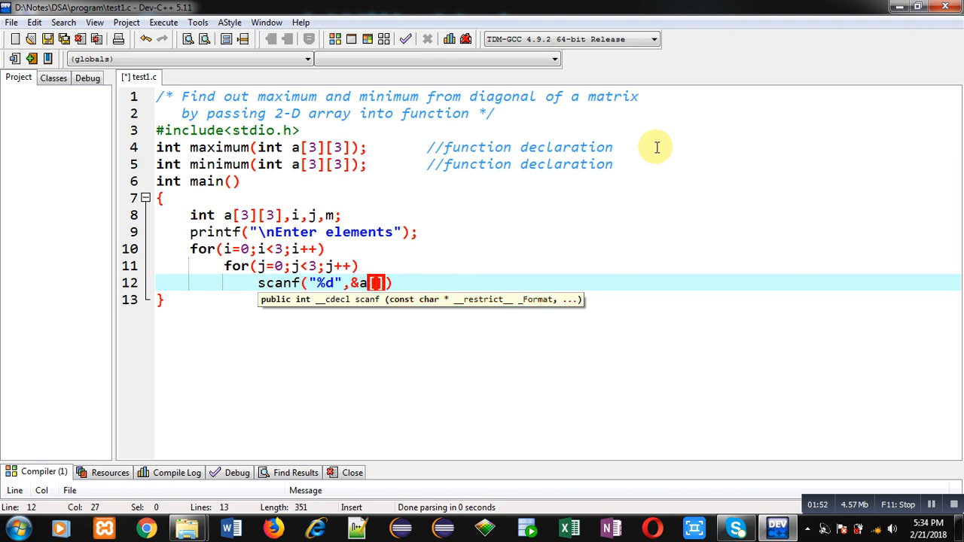
type("i][j]")
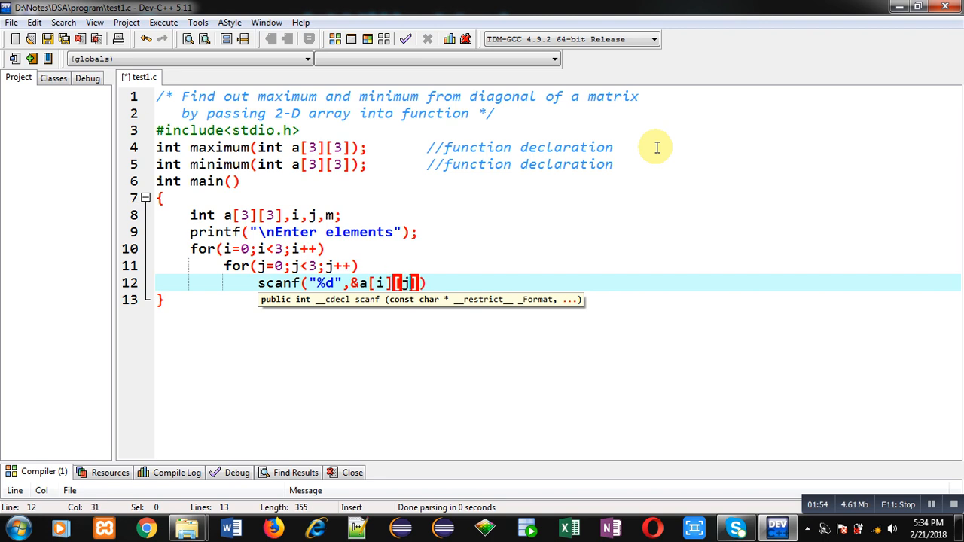
type(";")
key("enter")
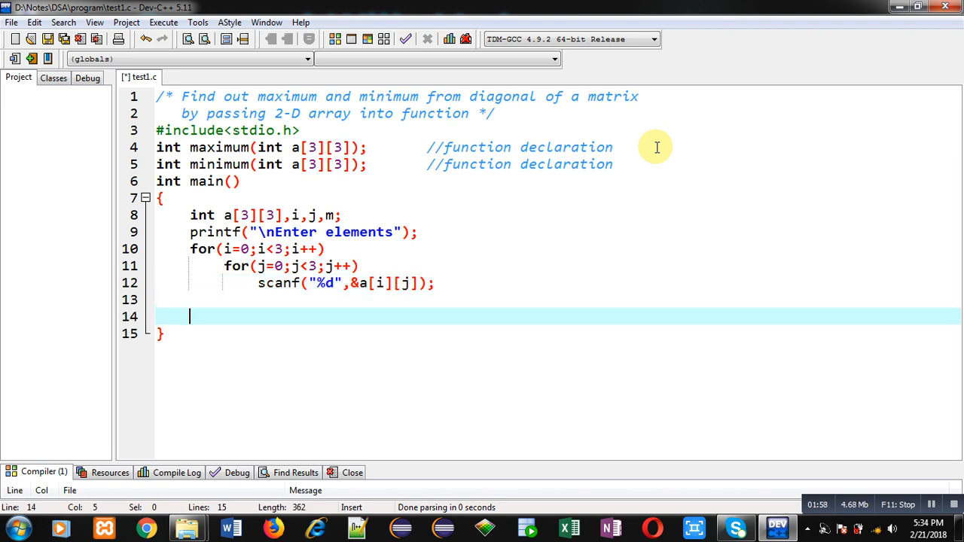
Step: Assign m=maximum(a); with a comment and print 'Maximum' with m
type("m=maximu")
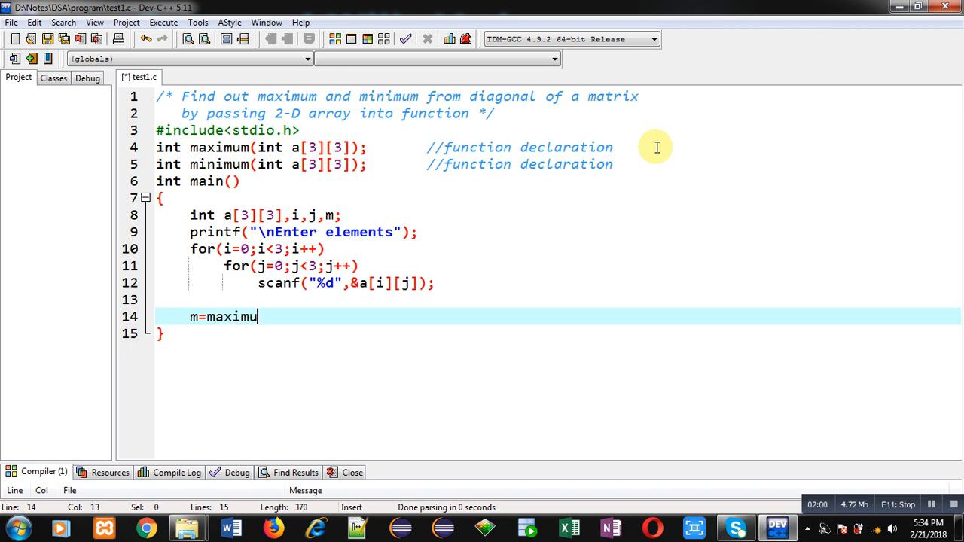
type("m(a);")
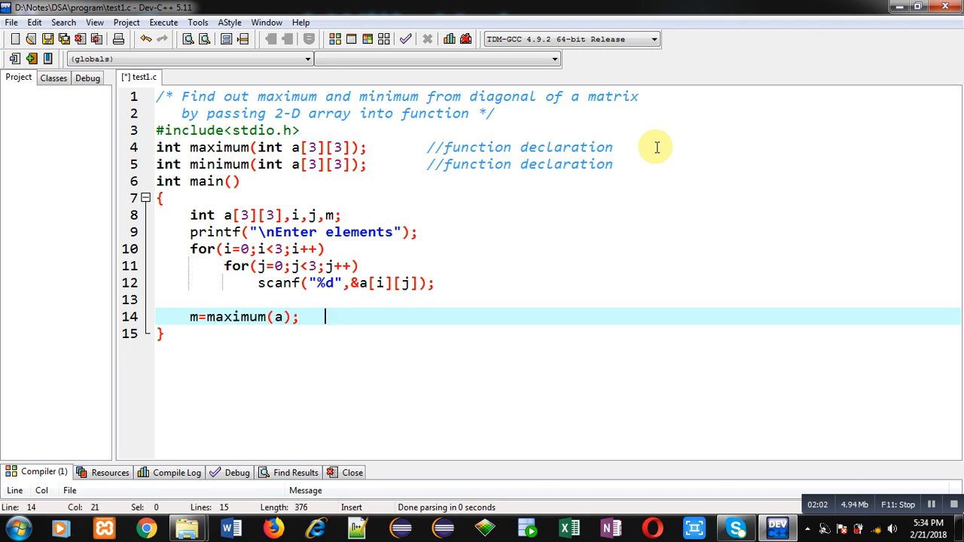
type("//function calling")
type("printf(\"\\")
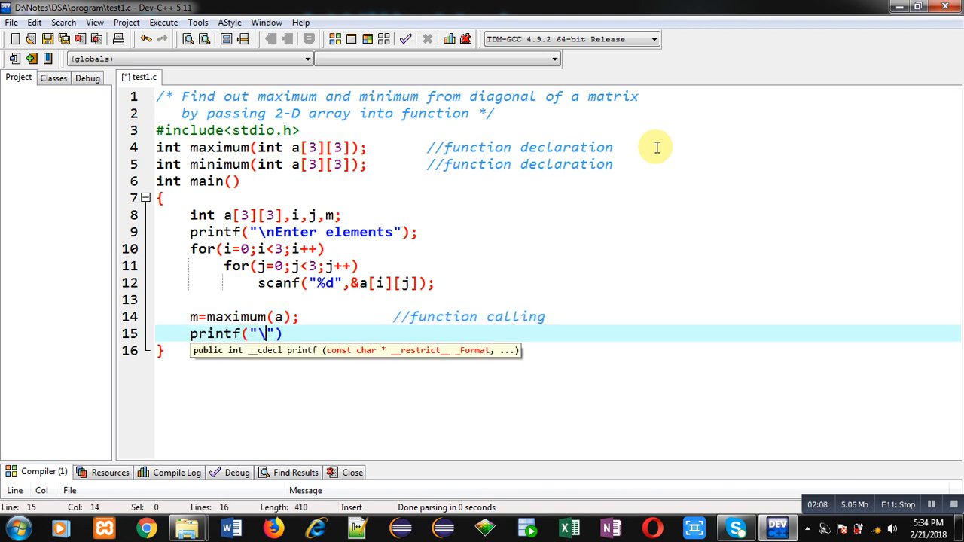
type("n")
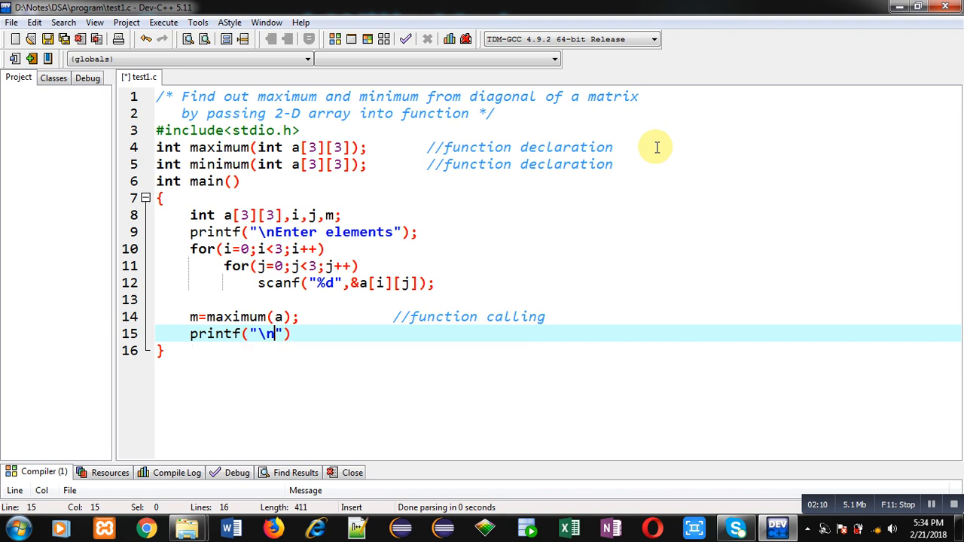
type("Maximum = %d")
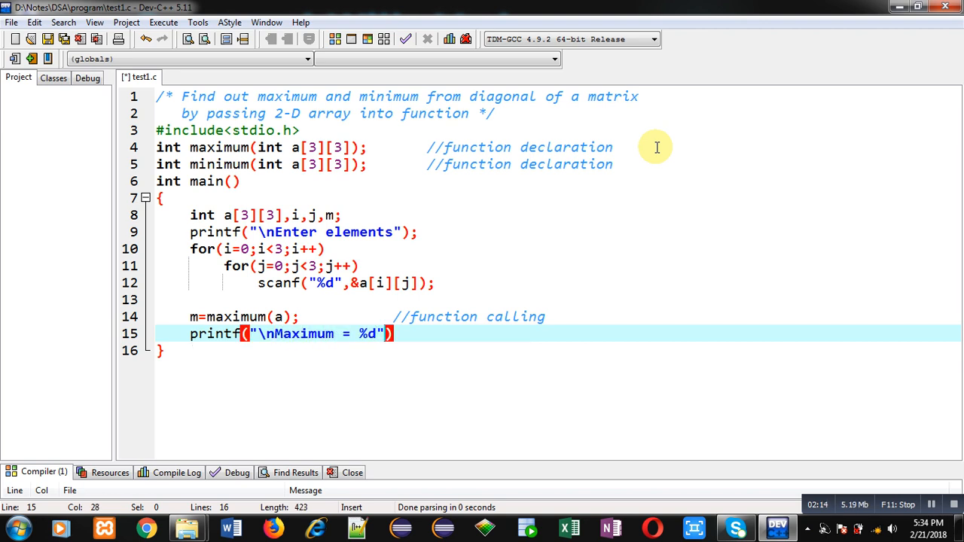
type(",m);")
type("m=m")
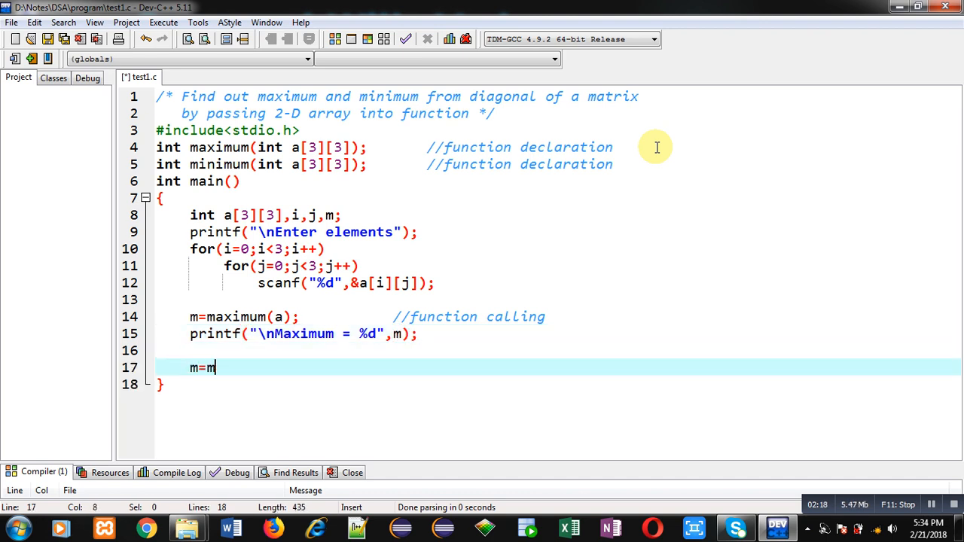
Step: Assign m=minimum(a);, print 'Minimum = %d' with m, and return 0
type("inimum(a);           //function calling")
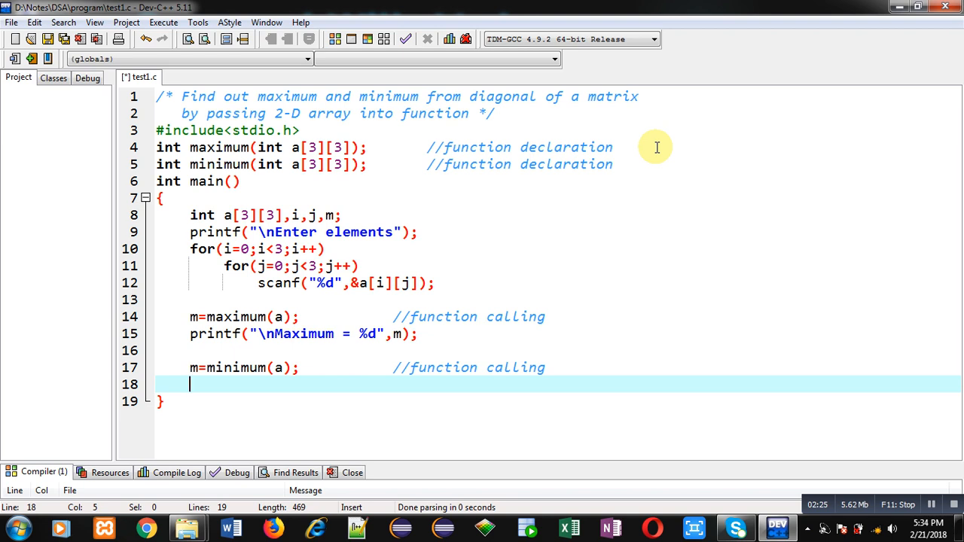
type("printf(\"\\")
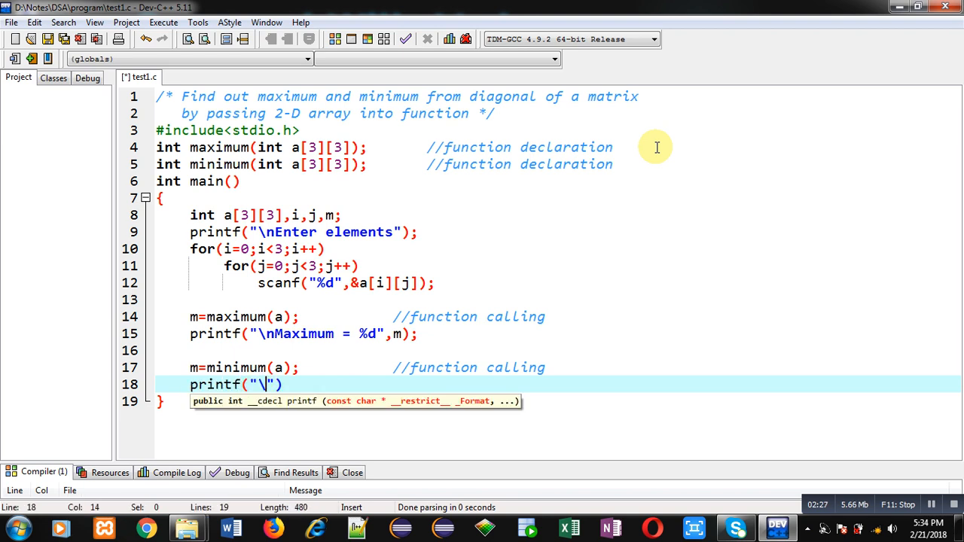
type("nMi")
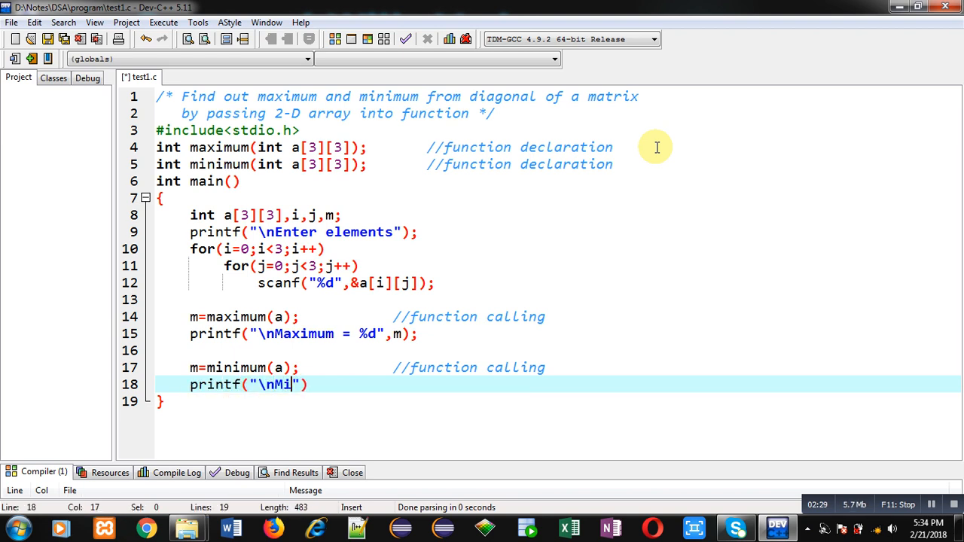
type("nimum =")
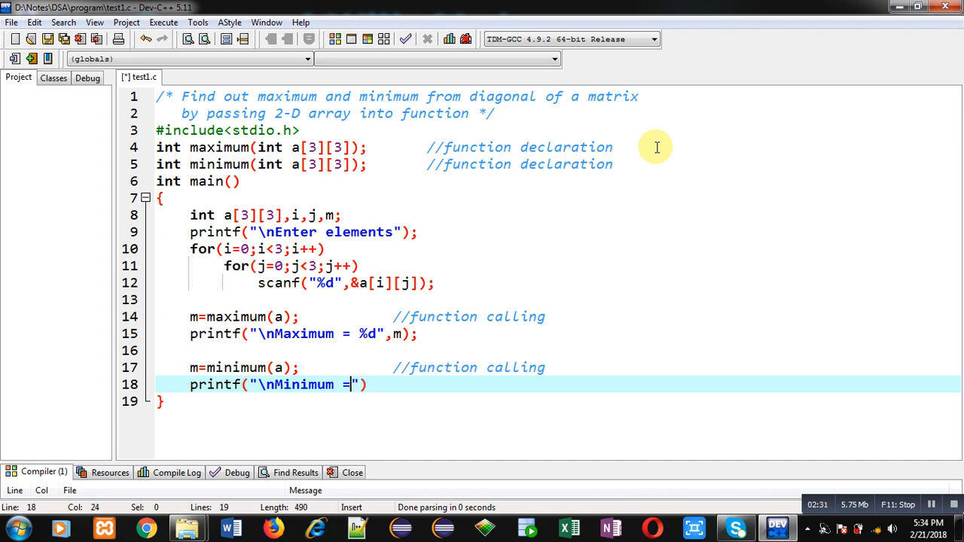
type("%d")
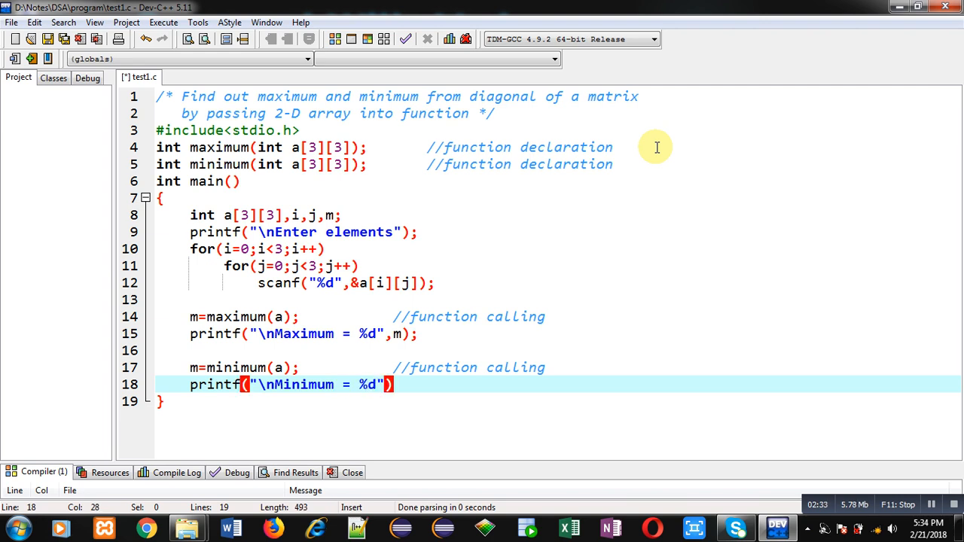
type(",m")
type("return")
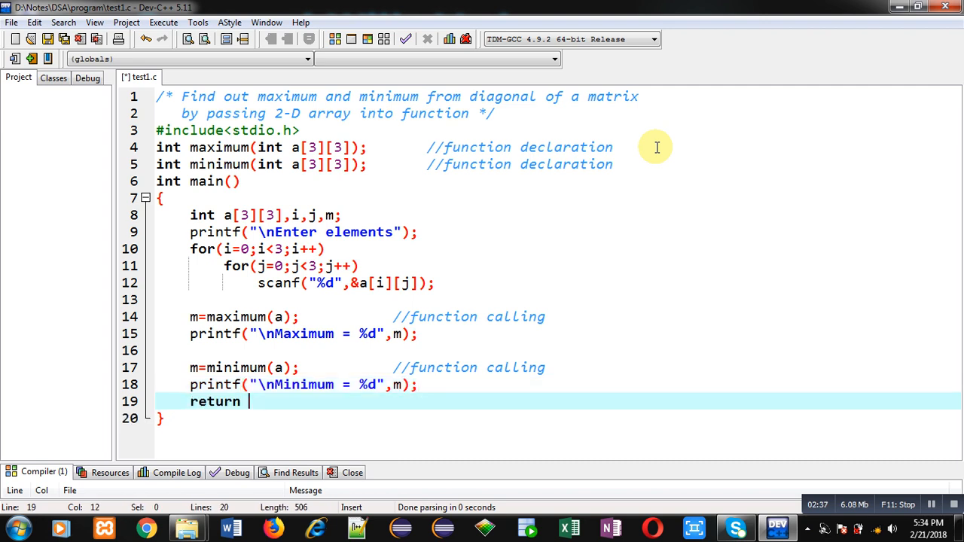
type("0;")
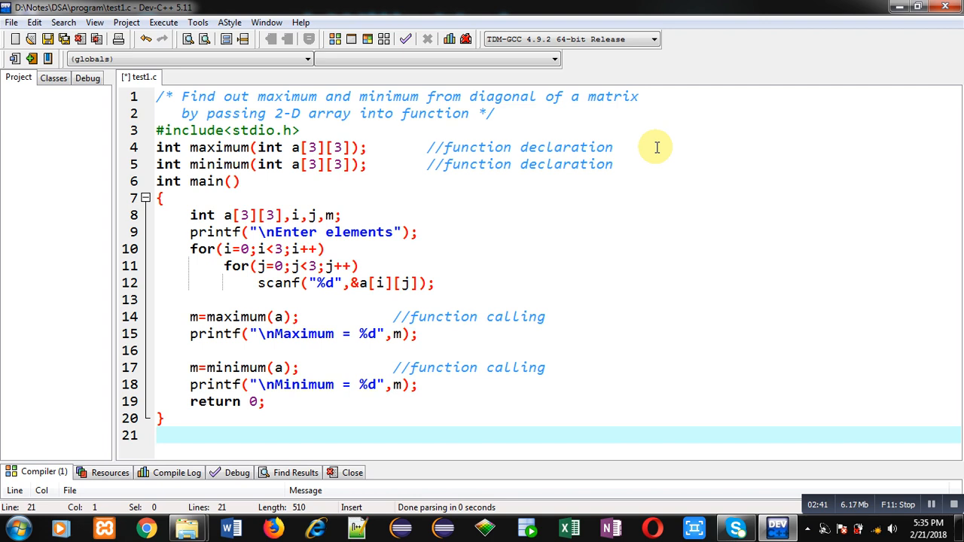
Step: Write the int maximum(int a[3][3]) header below main, commented //function definition
type("d")
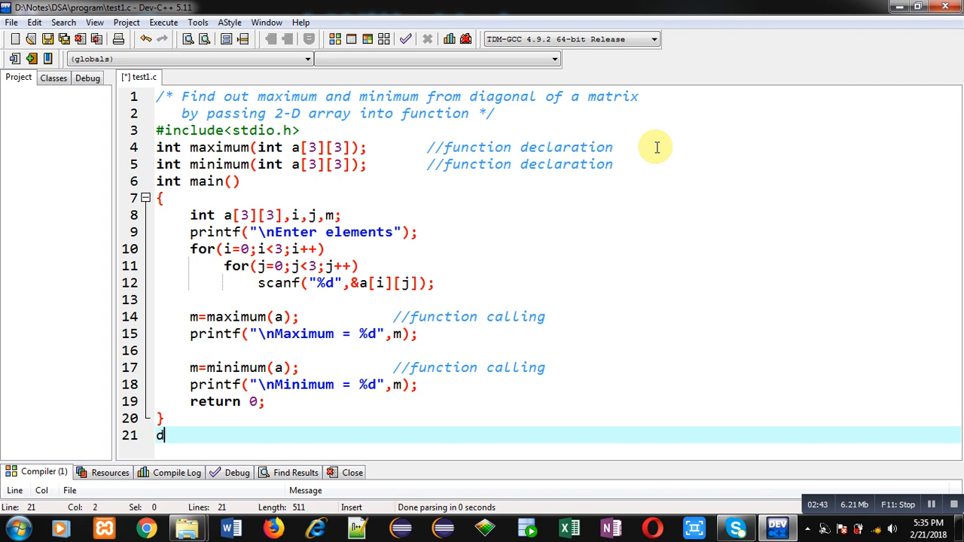
type("nt maxi")
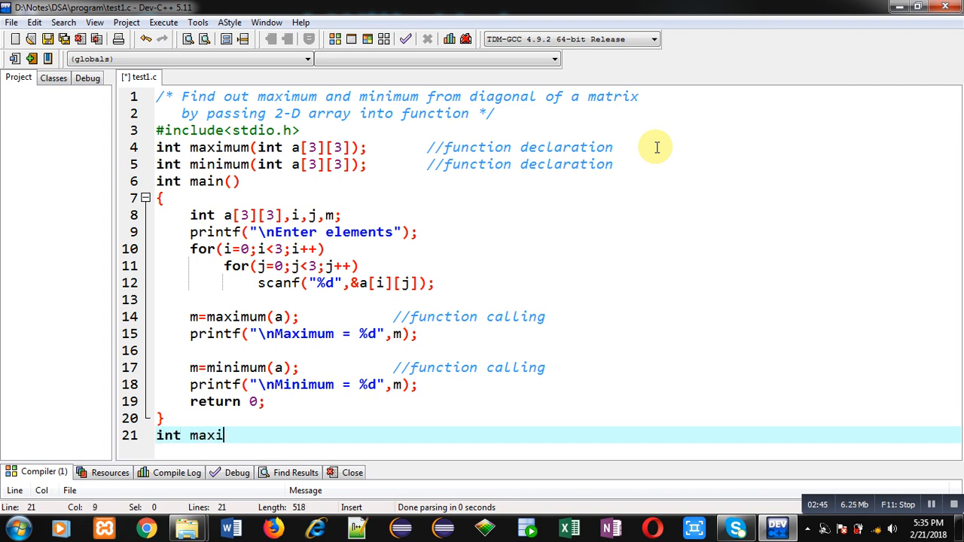
type("mum(a)")
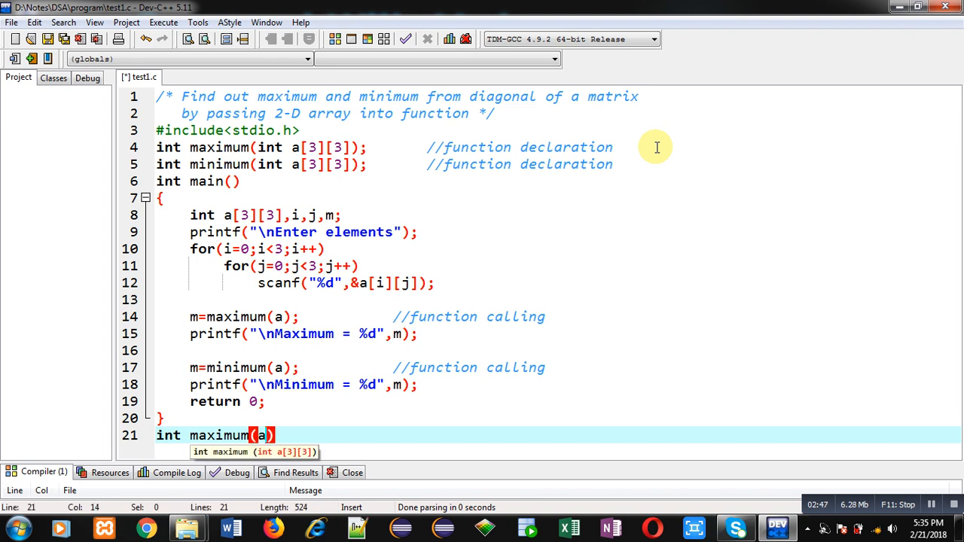
type("int")
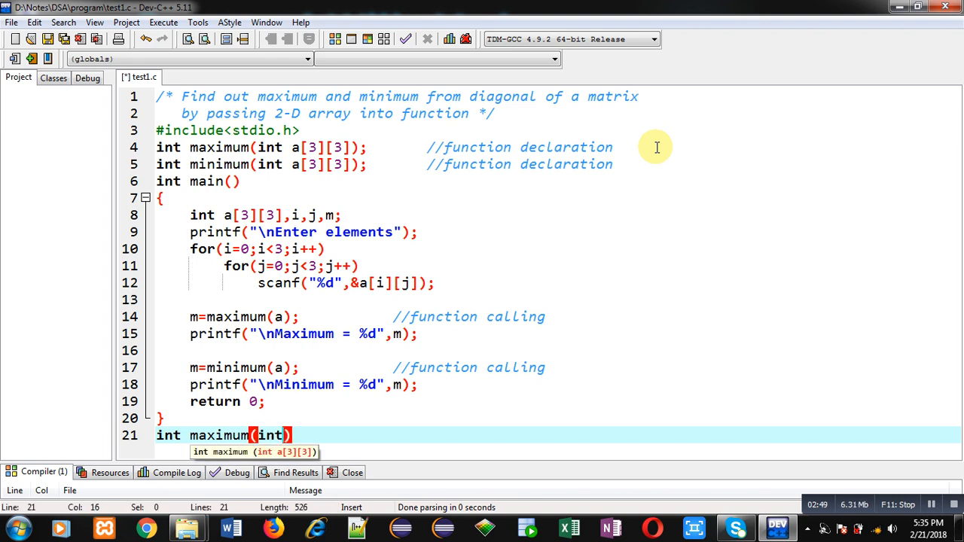
type("a[3][3")
type("{")
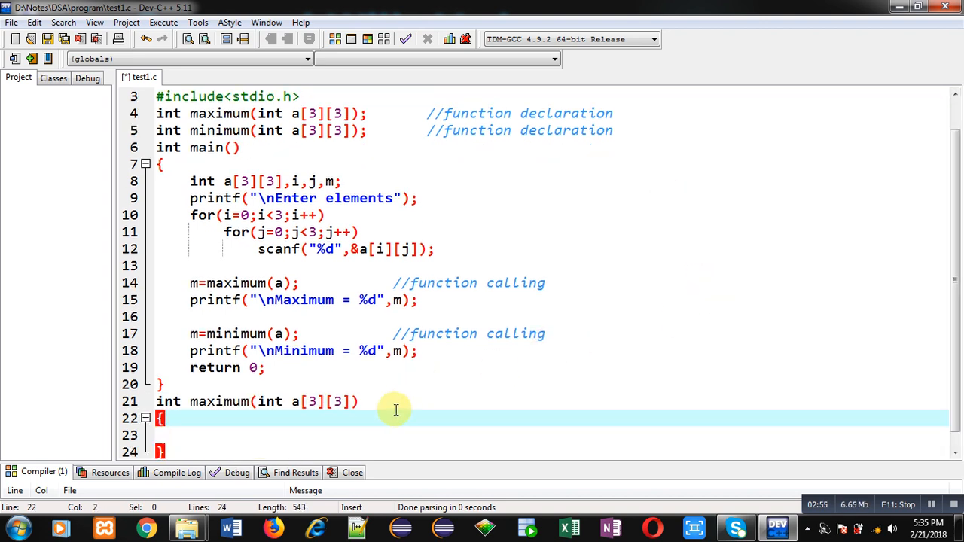
left_click(388, 402)
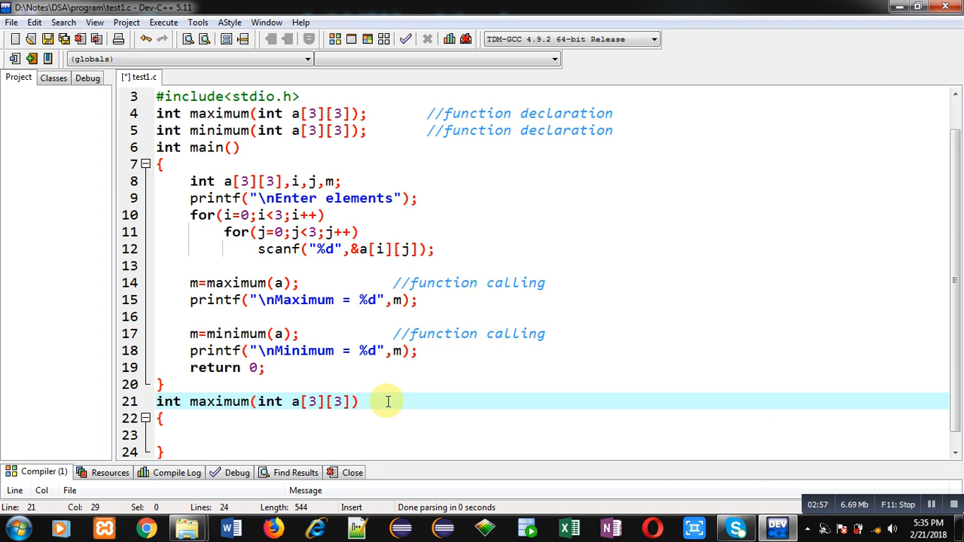
type("//function definition")
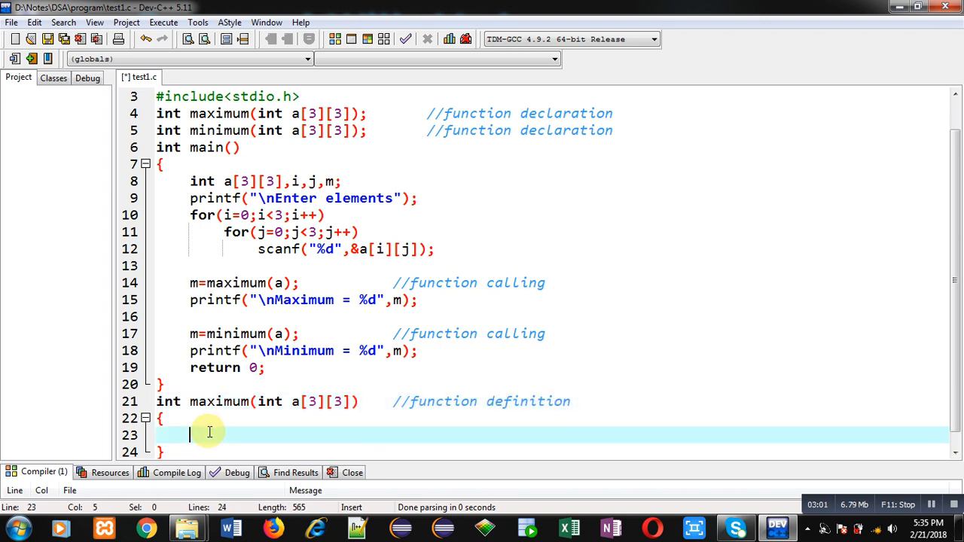
Step: Declare int i, j and m=-32768 inside maximum
type("int")
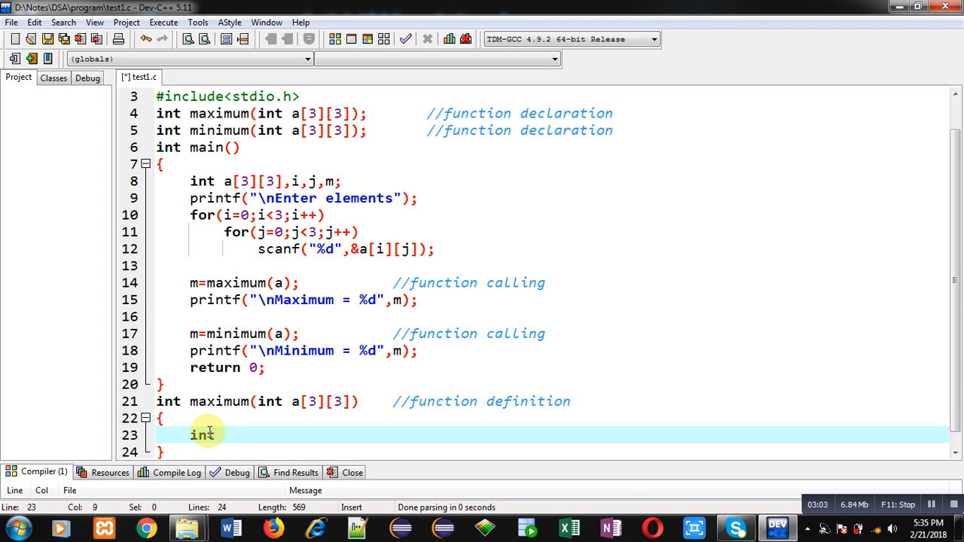
type("i,j,")
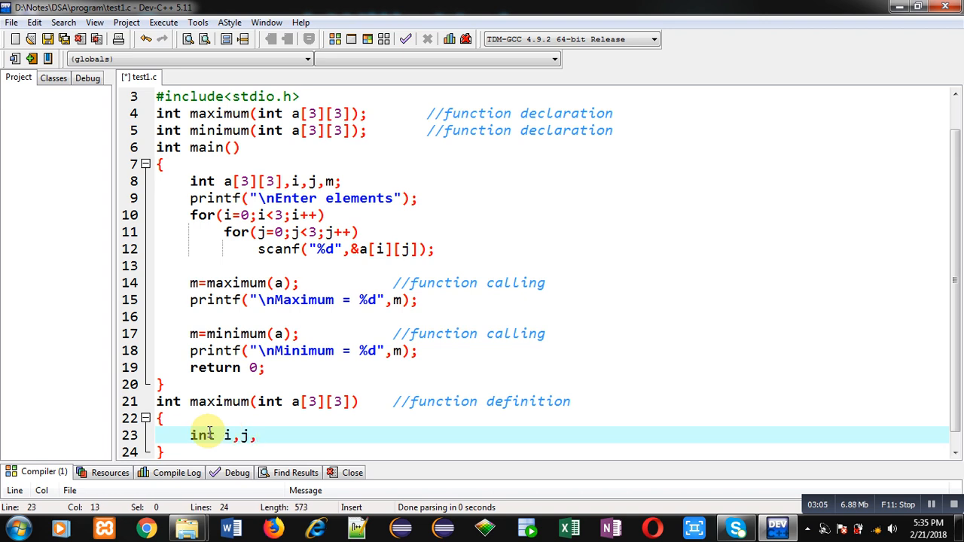
type("m=-32")
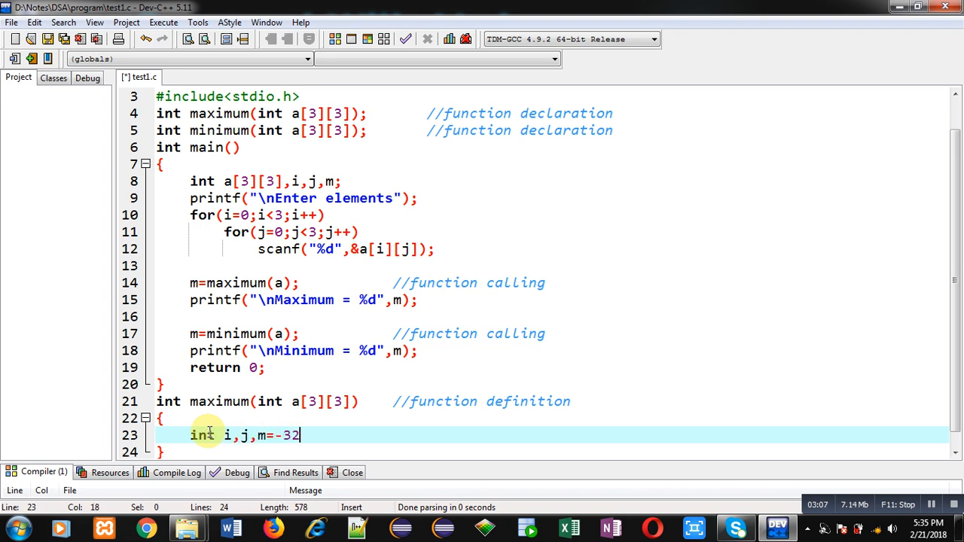
type("68")
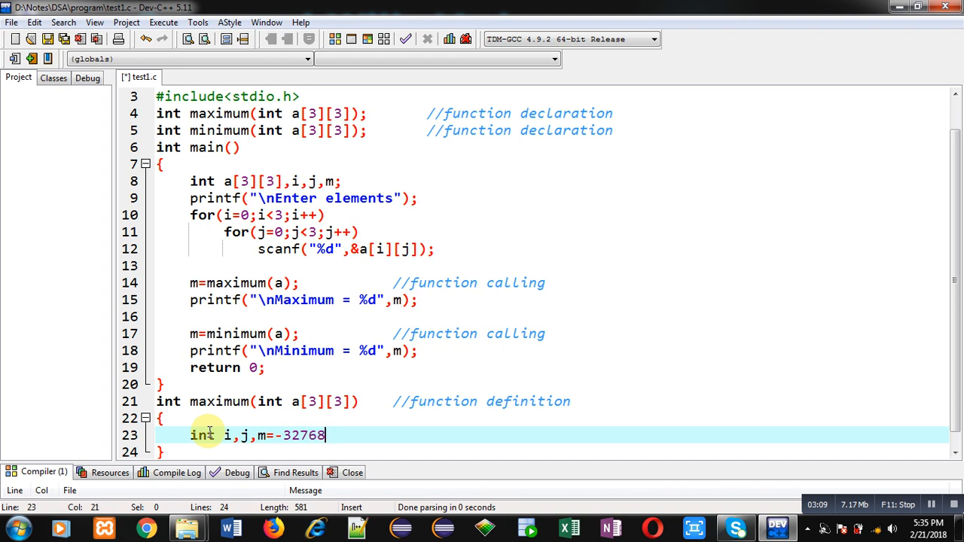
key("Return")
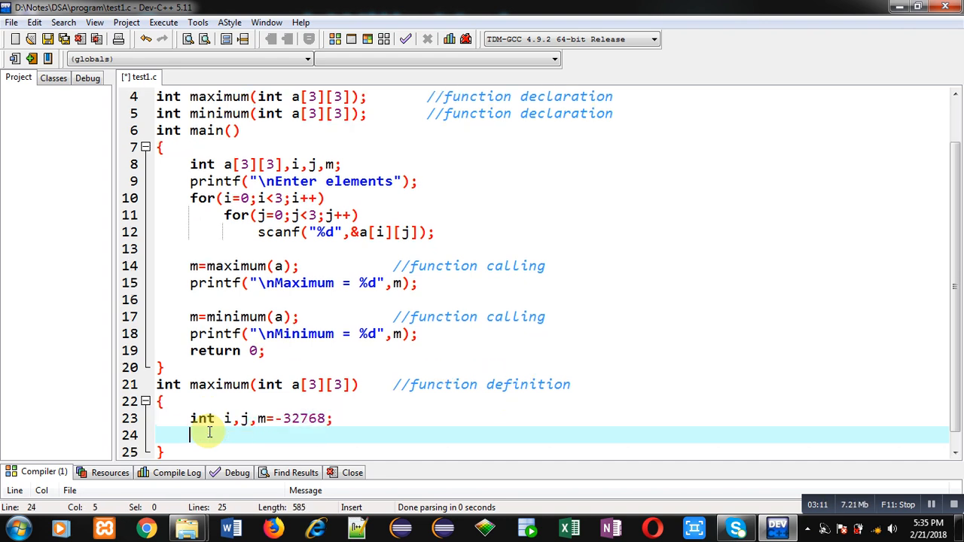
Step: Add nested for loops over i and j from 0 to 3
type("for(i=0)")
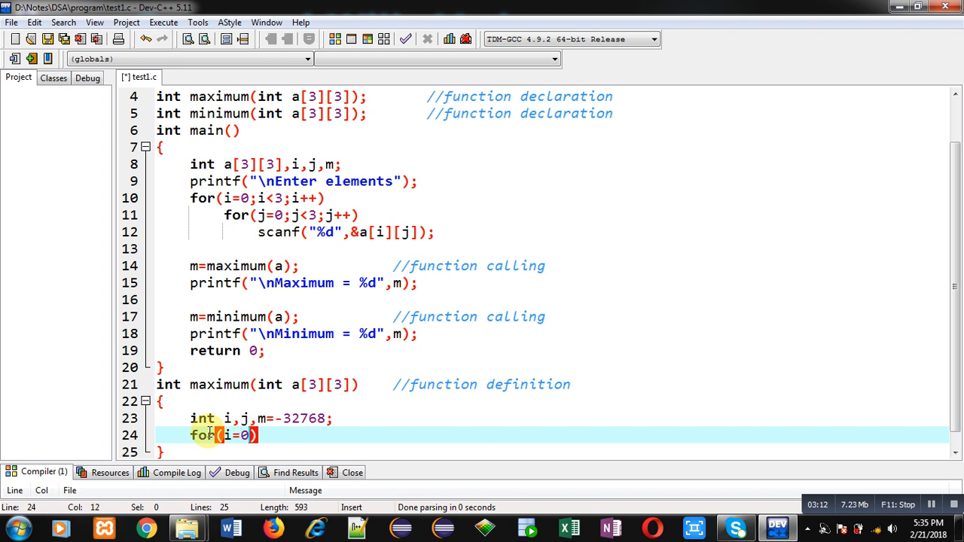
type("i<")
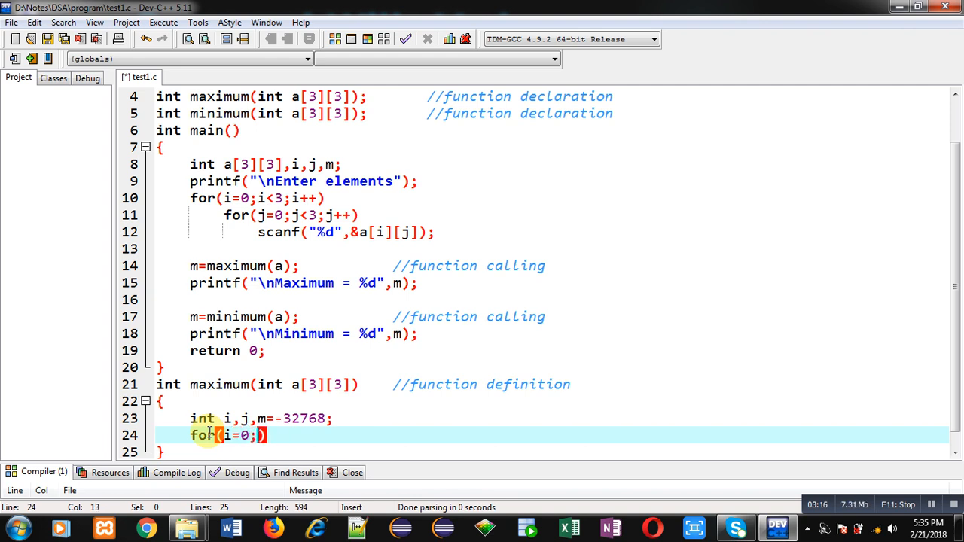
type("i<3;")
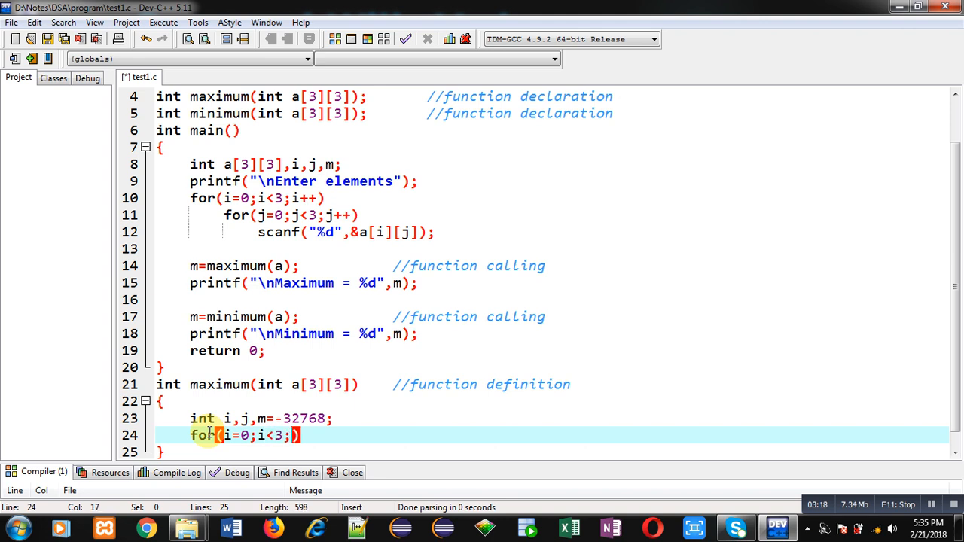
key("Return")
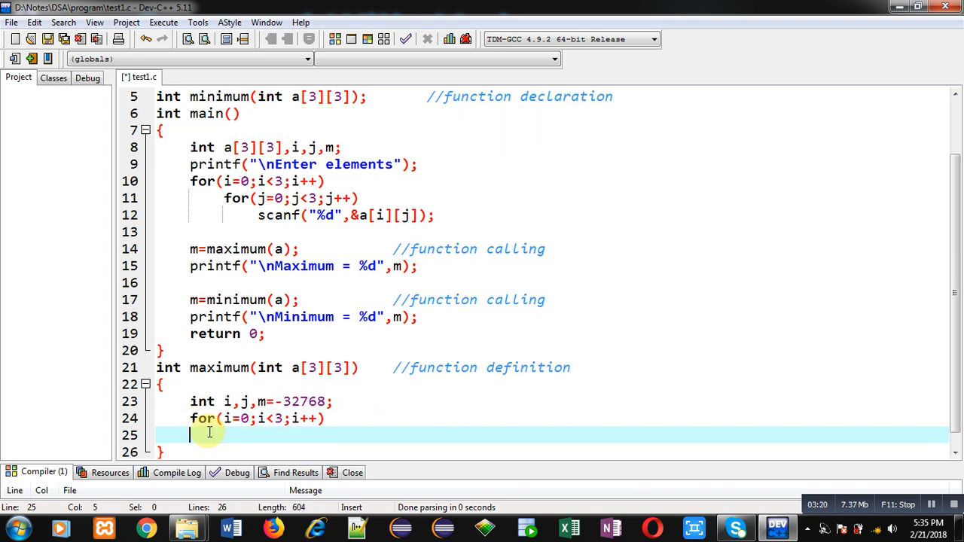
type("for()")
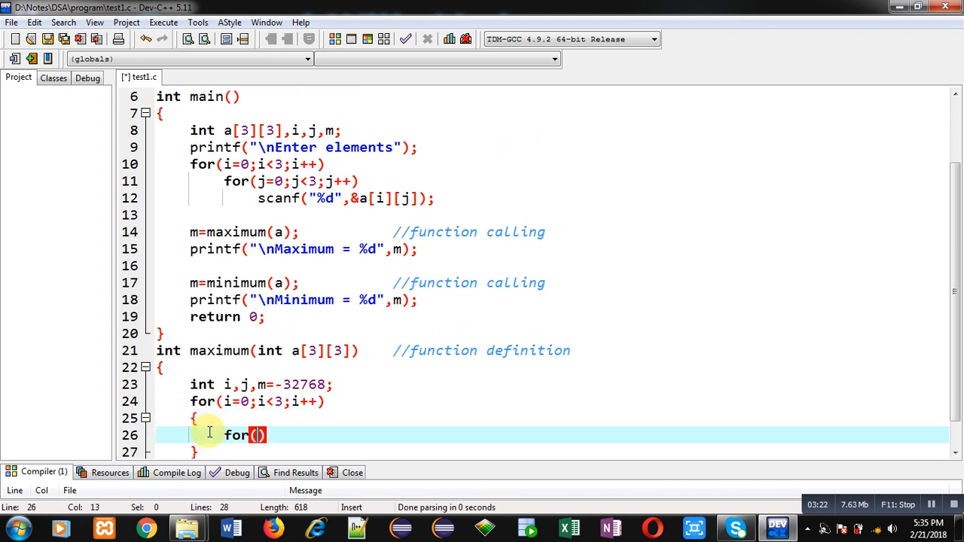
type("j=")
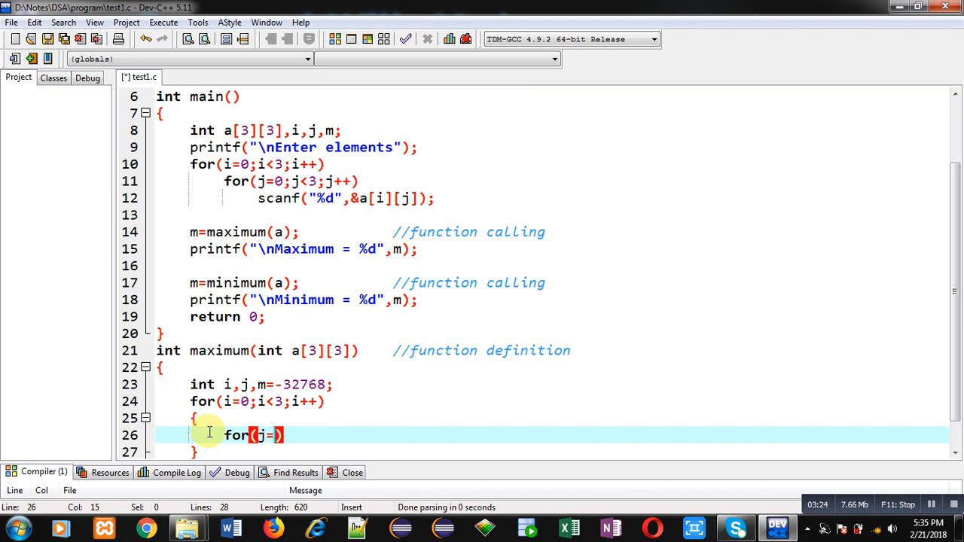
type("0;j<3")
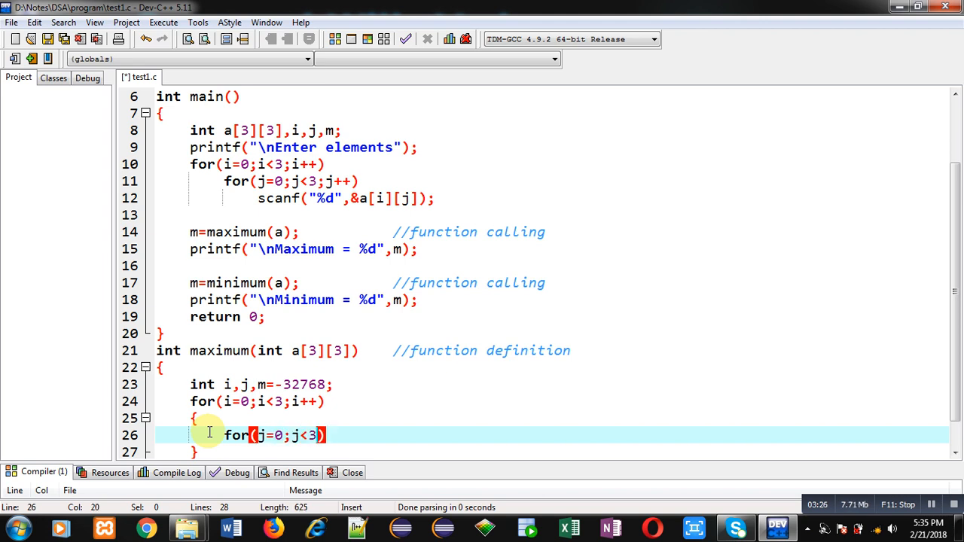
type("j++")
type("{")
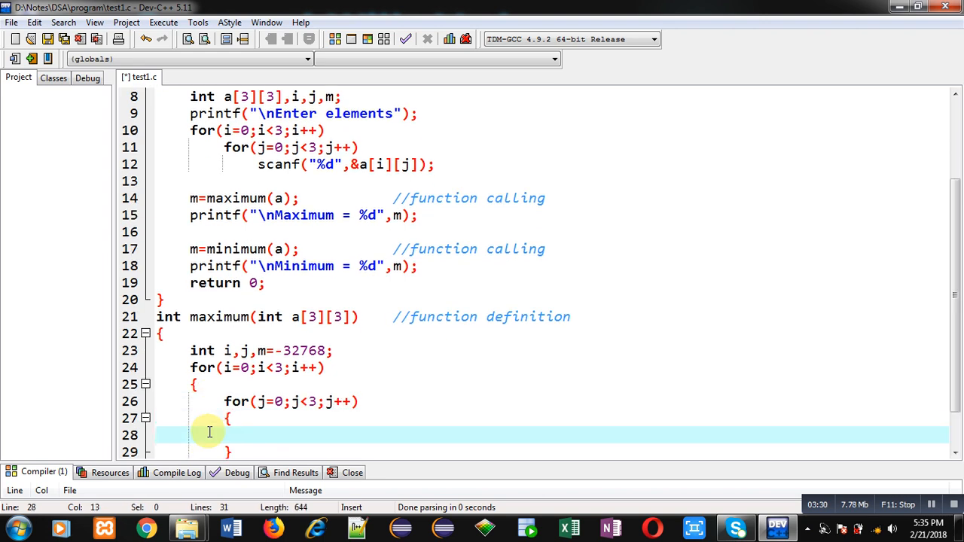
Step: Add if(i==j && a[i][j]>m) m=a[i][j]; inside the loops
type("if")
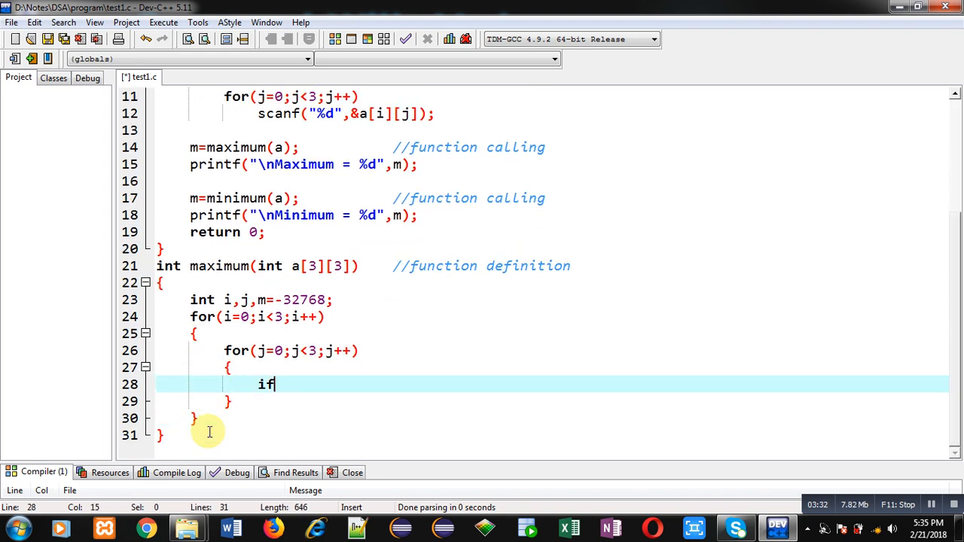
type("(i)")
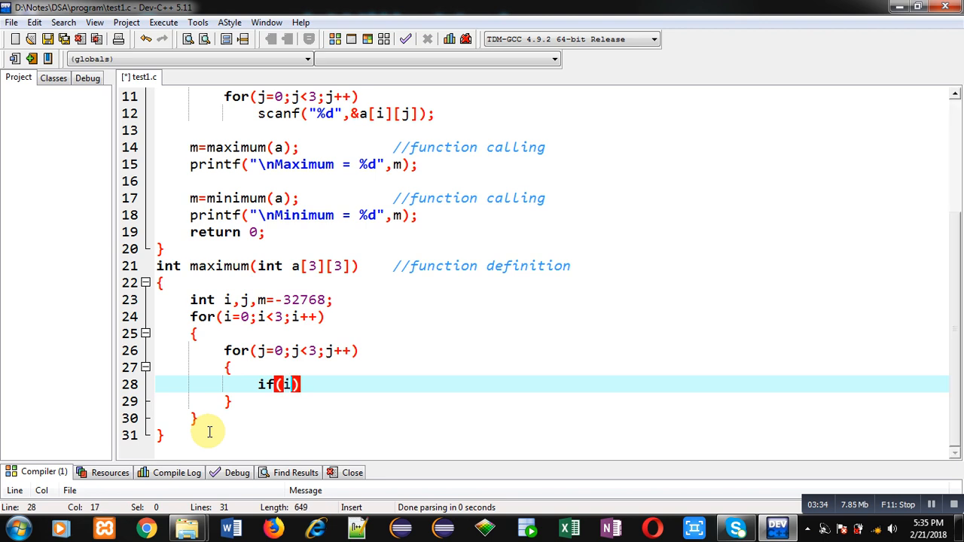
type("==j")
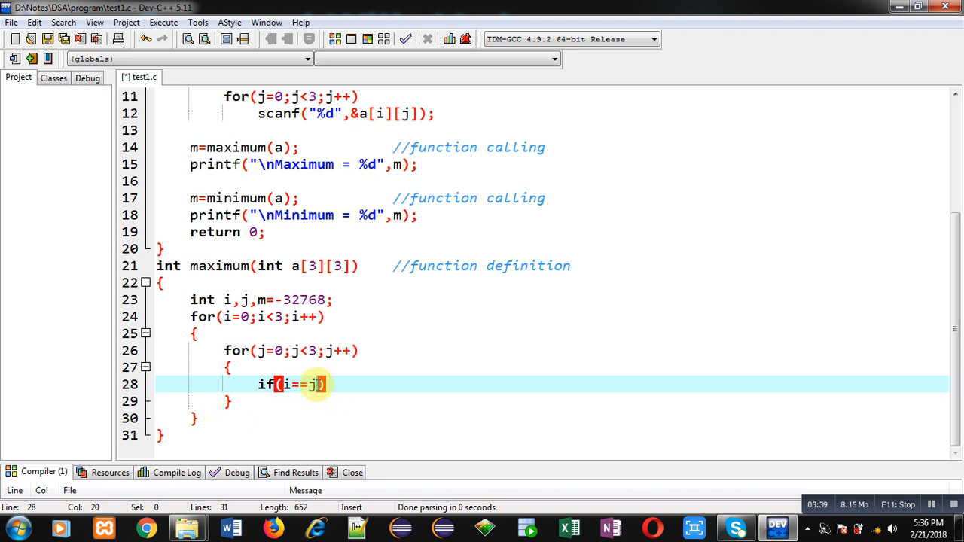
type("&&")
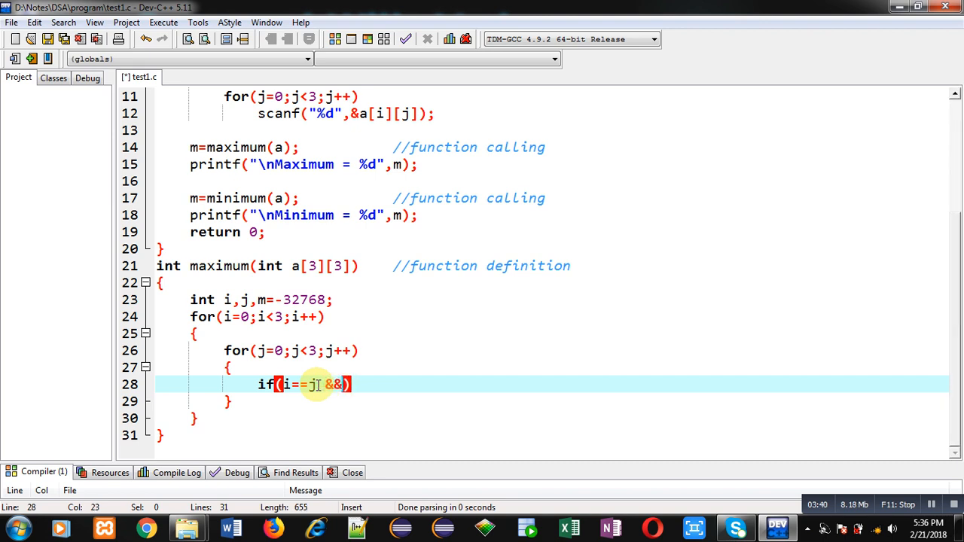
type("a[i]")
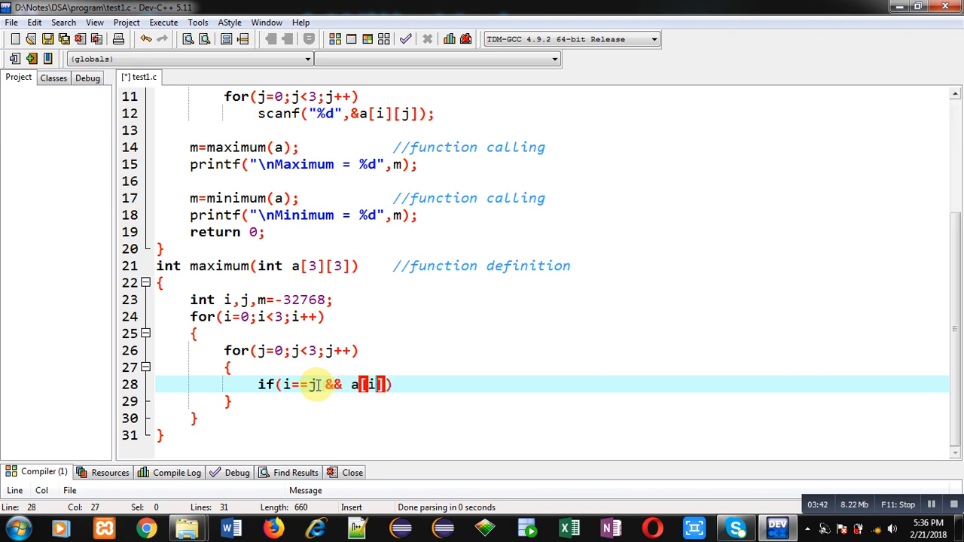
type("[j]")
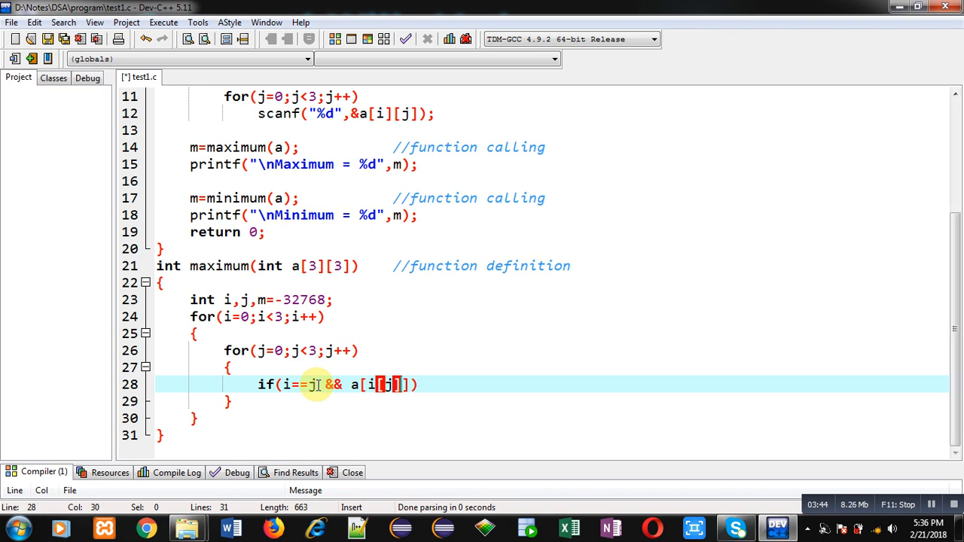
key("Backspace")
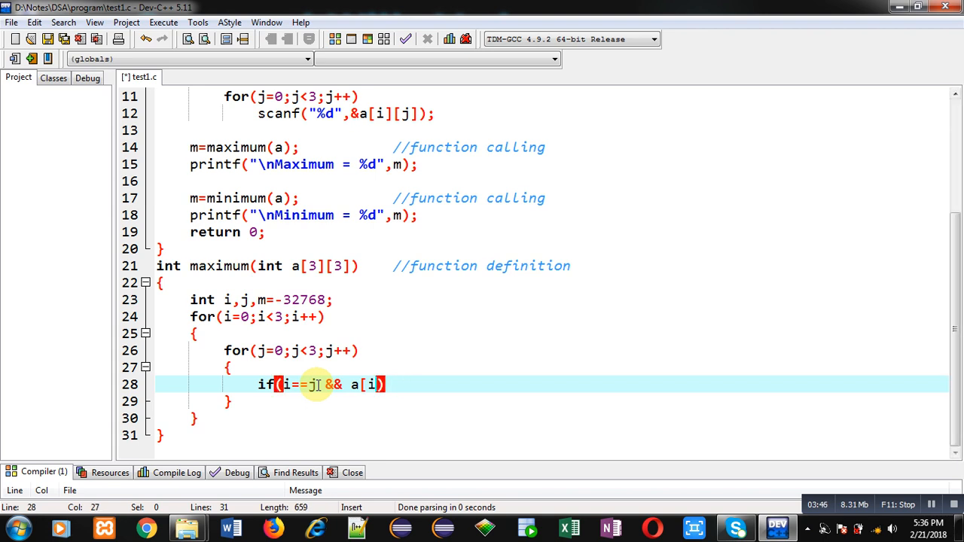
type("]")
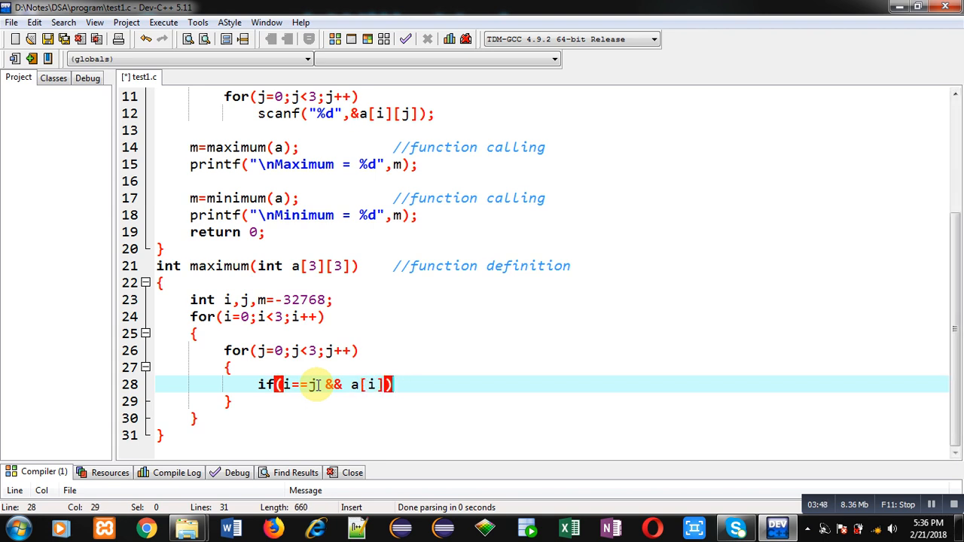
type("[j]")
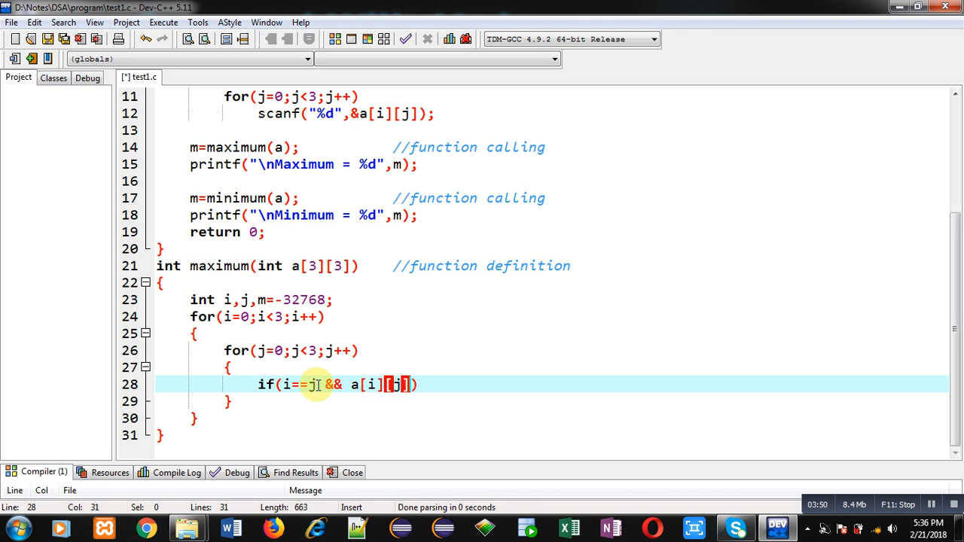
type(">m")
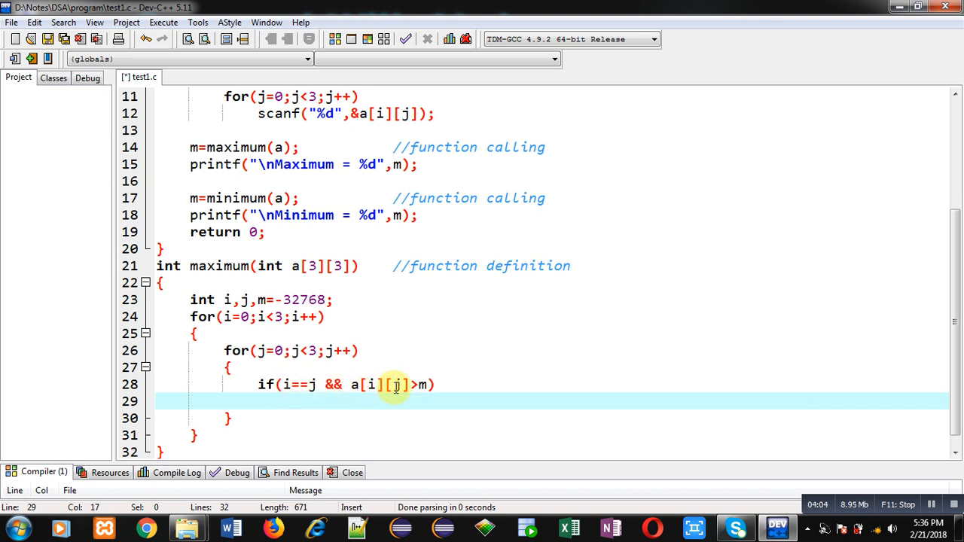
mouse_move(364, 402)
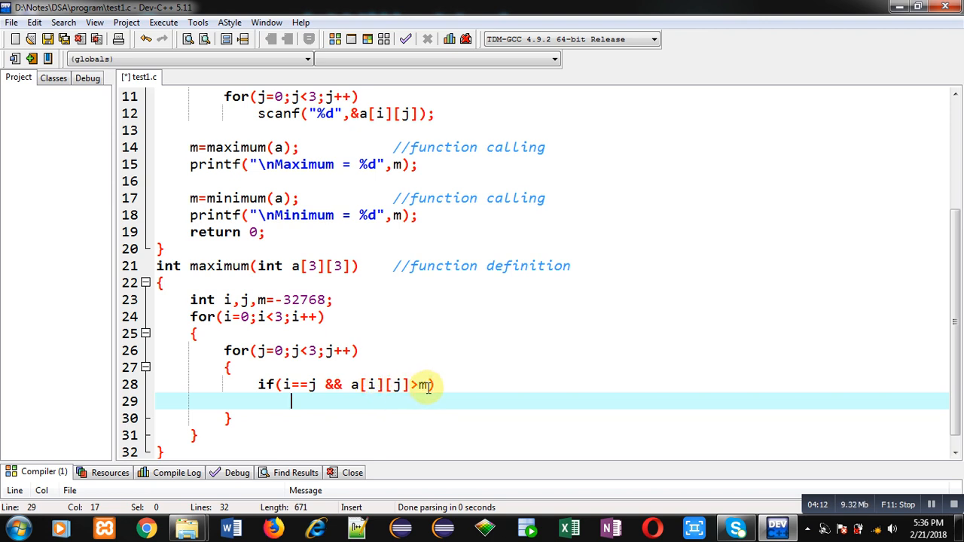
type("m")
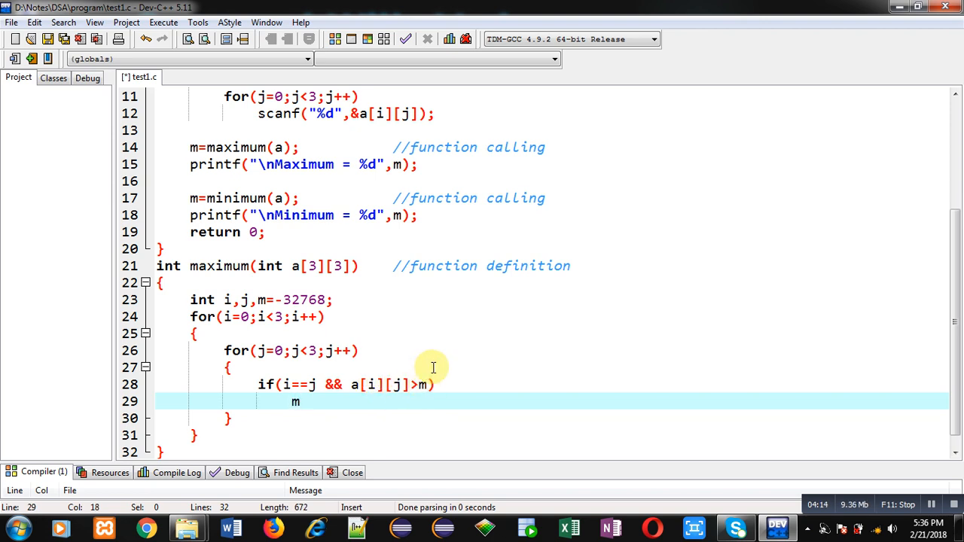
type("=a[i][j];")
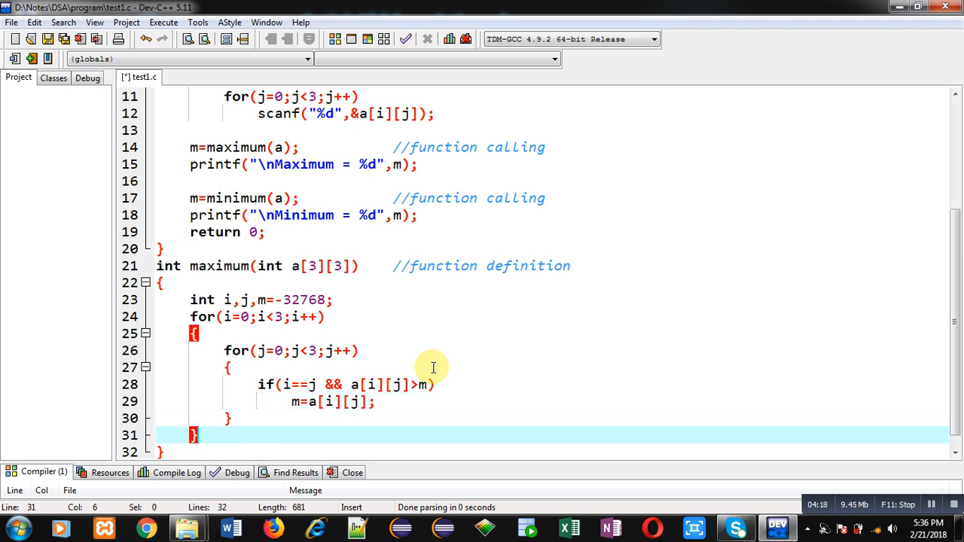
Step: Return m at the end of the maximum function
left_click(376, 385)
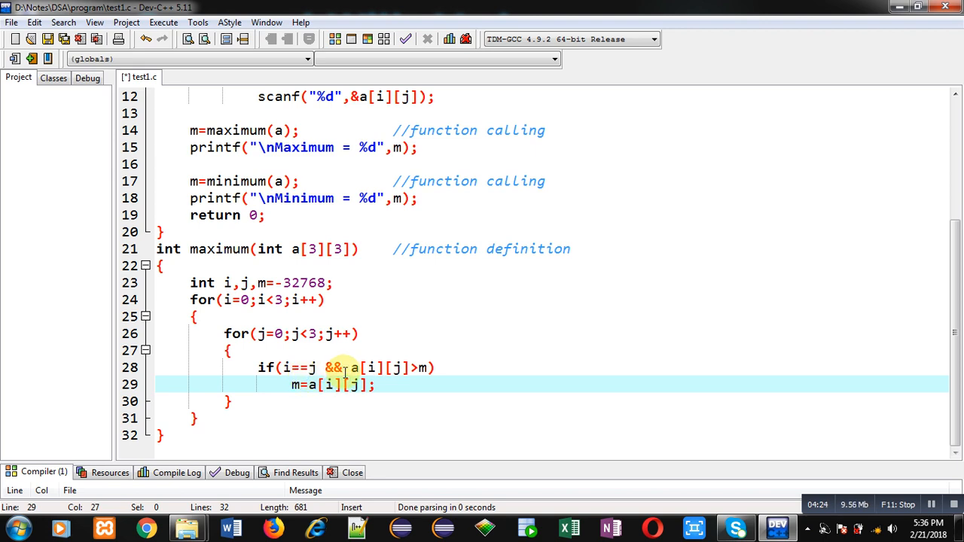
key("enter")
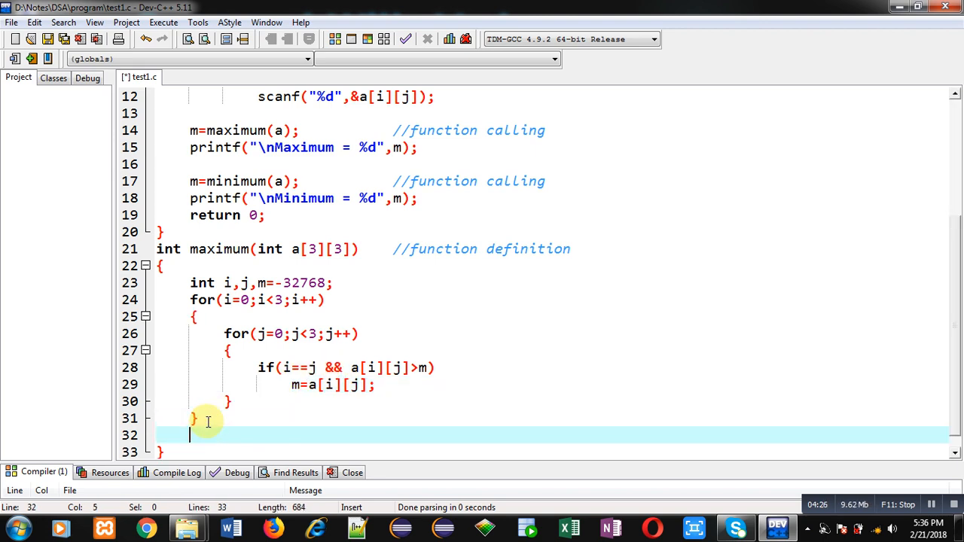
type("return")
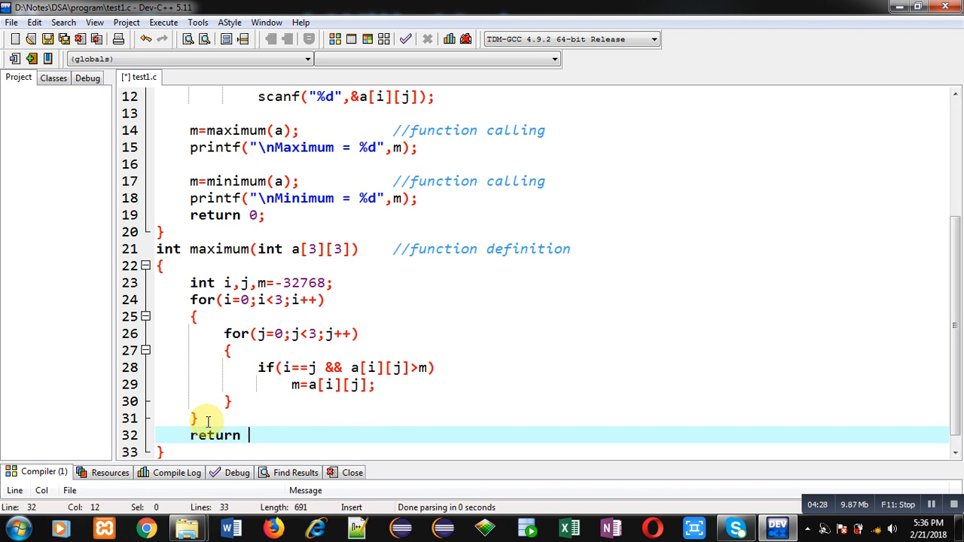
type("m;")
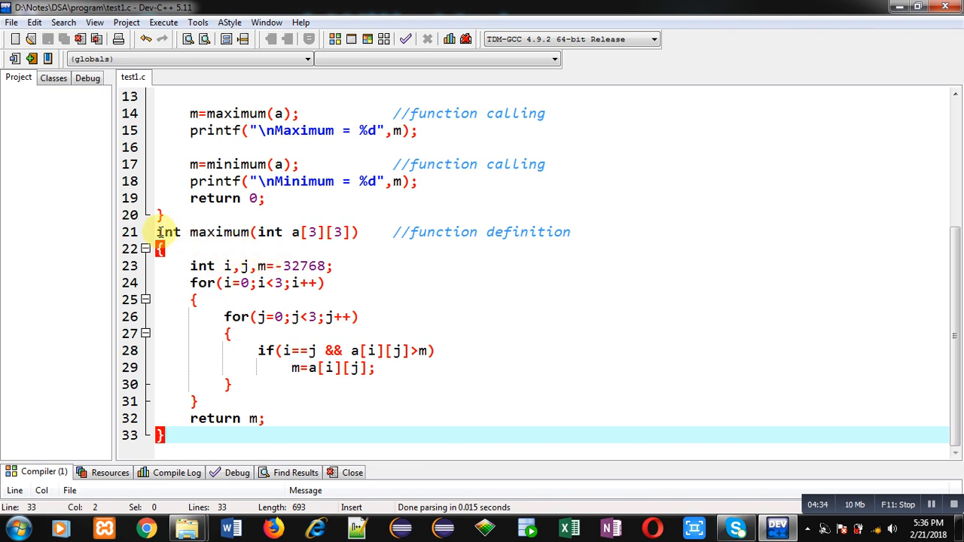
Step: Duplicate maximum as minimum, changing the start value to 32767 and the comparison to <
left_click_drag(158, 232, 158, 435)
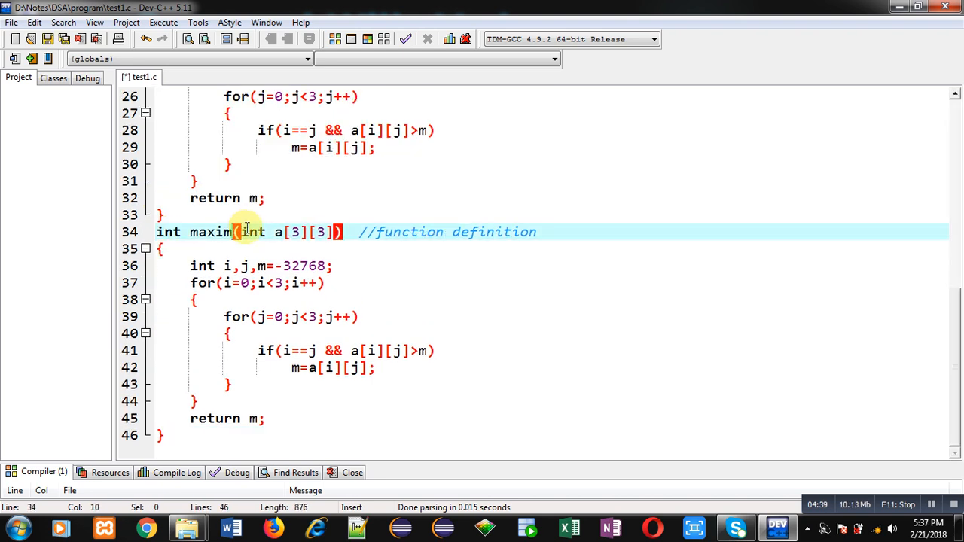
key("BackSpace")
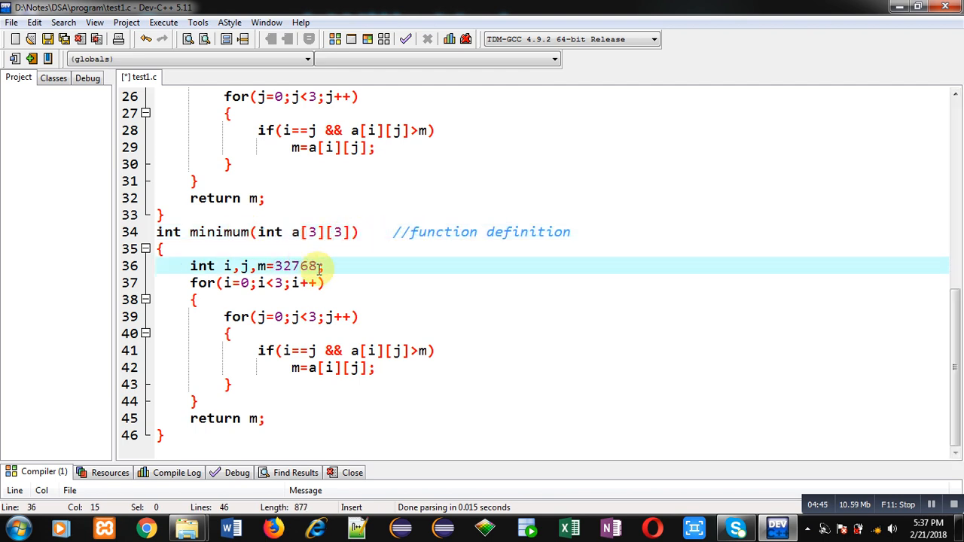
key("backspace")
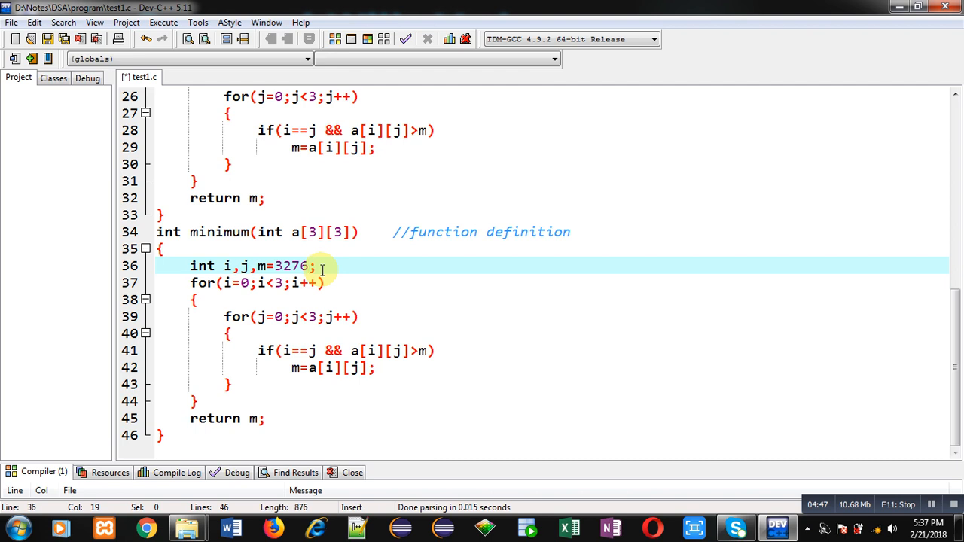
type("7")
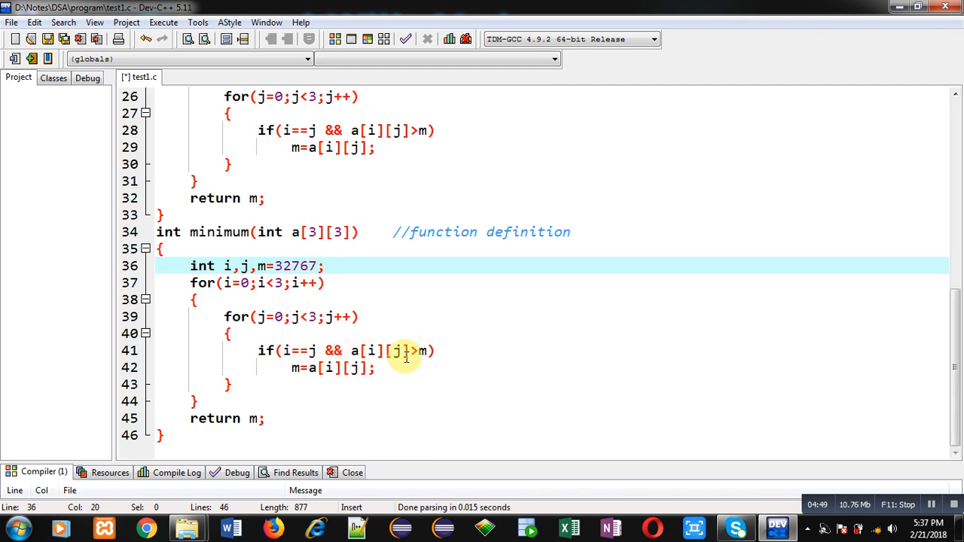
left_click(417, 350)
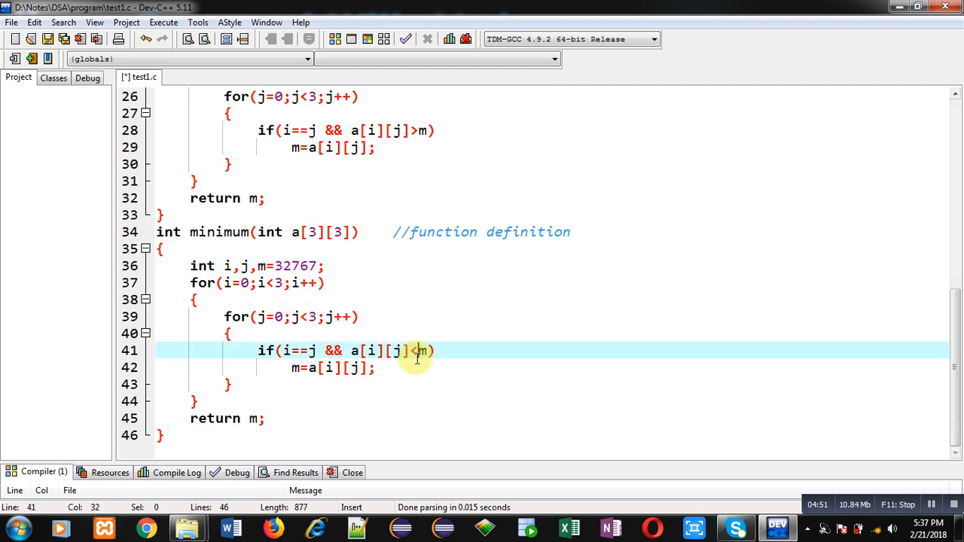
left_click(389, 401)
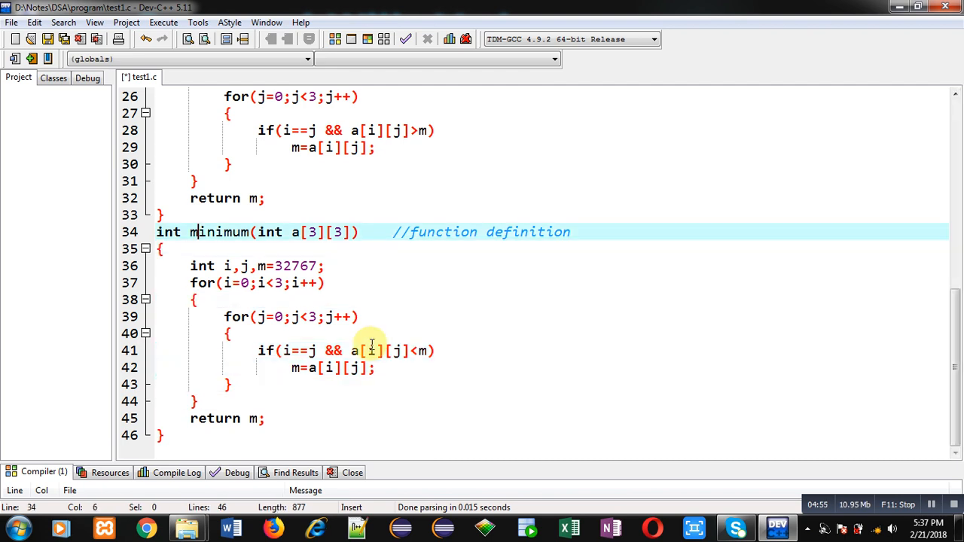
scroll("up", 3)
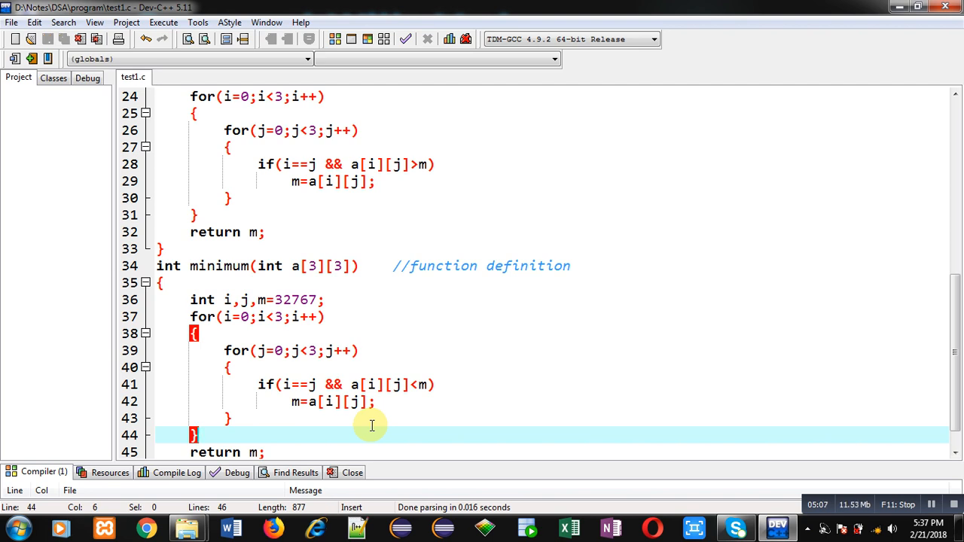
mouse_move(332, 111)
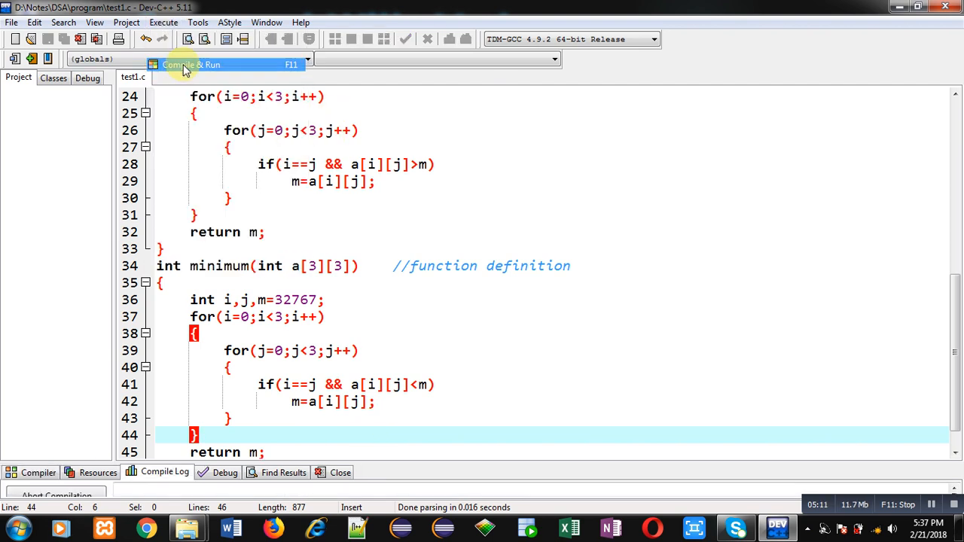
Step: Compile and run, entering the matrix 1 2 3 / 4 5 6 / 7 8 9
left_click(190, 64)
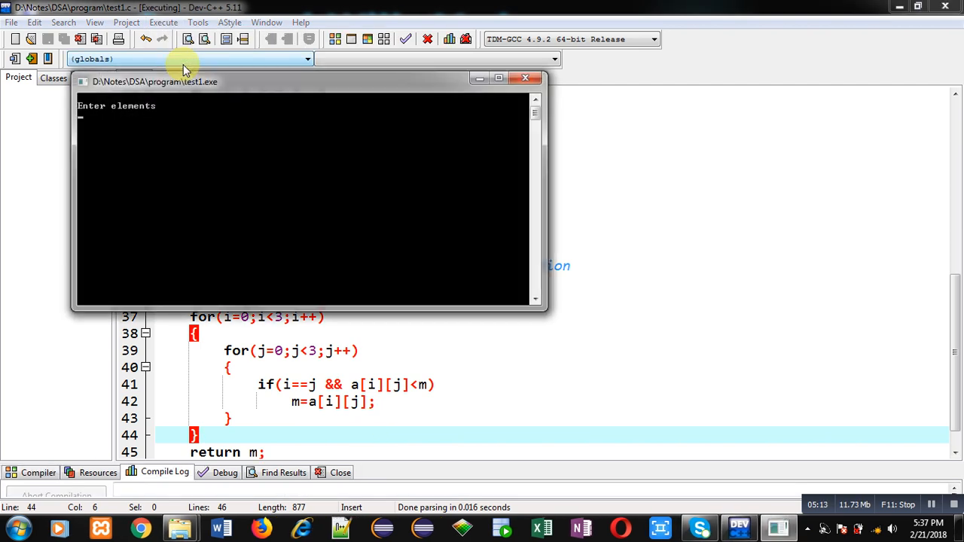
type("1 2 3")
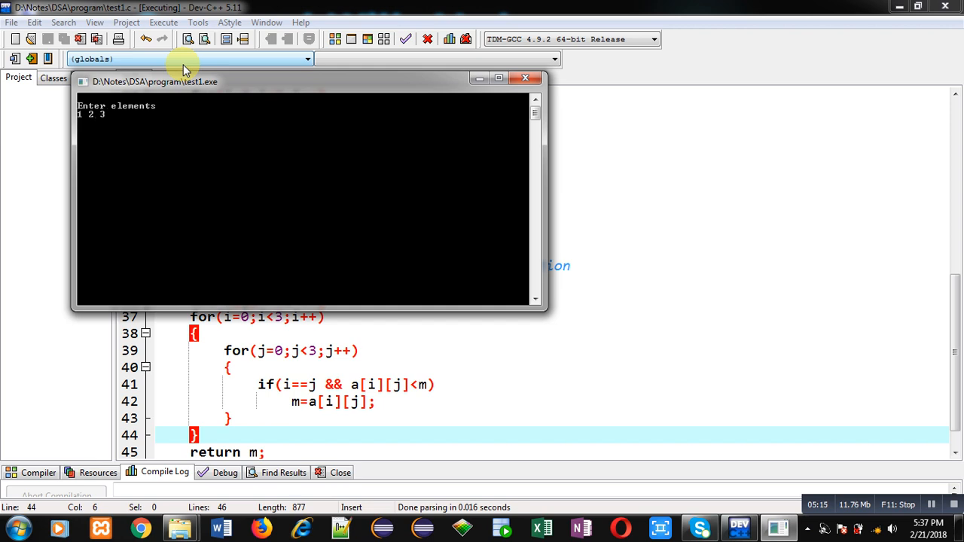
type("4 5 6")
type("7 8 9")
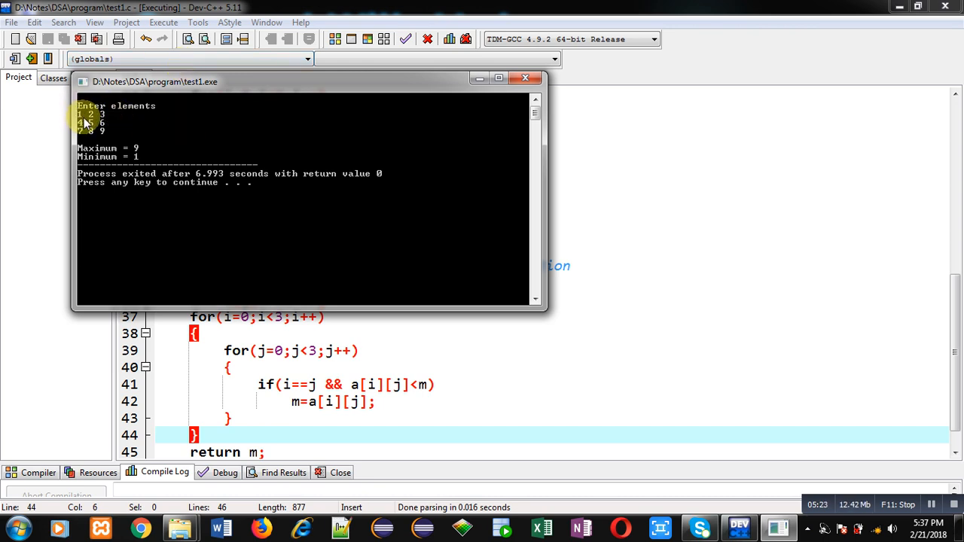
mouse_move(154, 155)
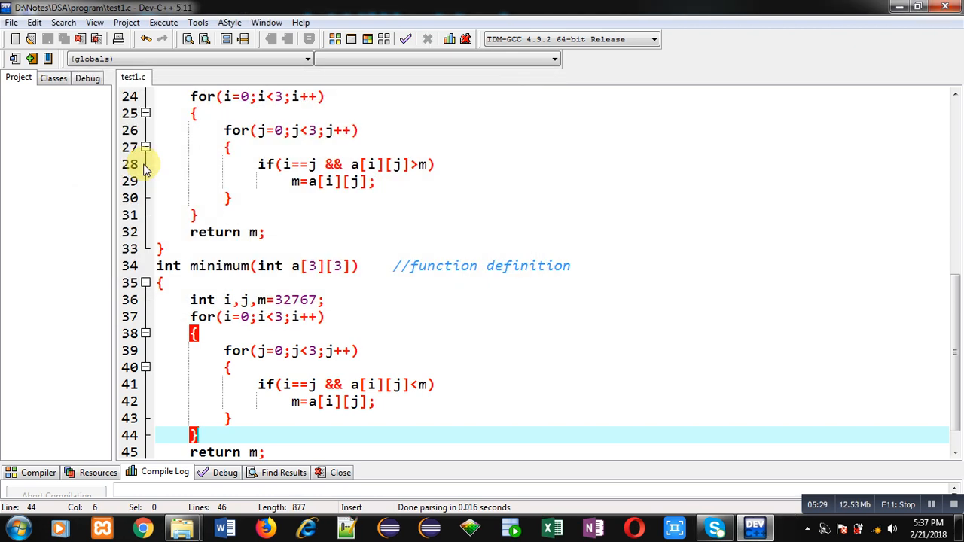
Step: Compile and run again from the Execute menu, entering rows 4 5 6, 7 6 5, 1 2 3
left_click(163, 22)
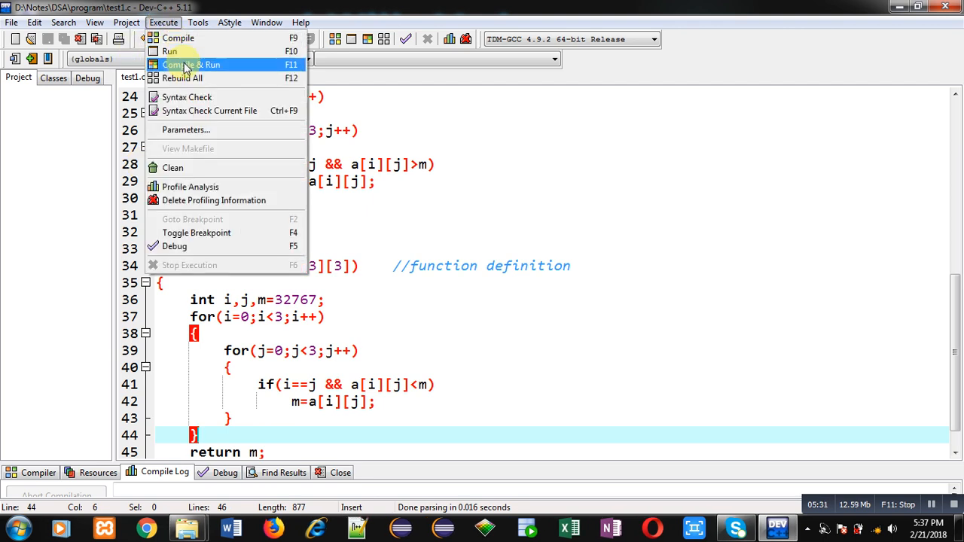
left_click(190, 64)
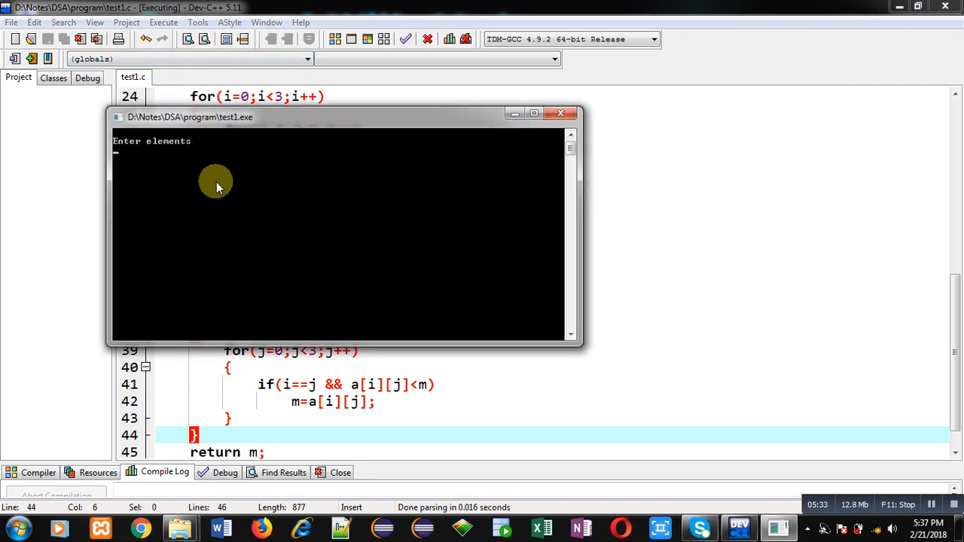
type("4 5 6")
type("7 6 5")
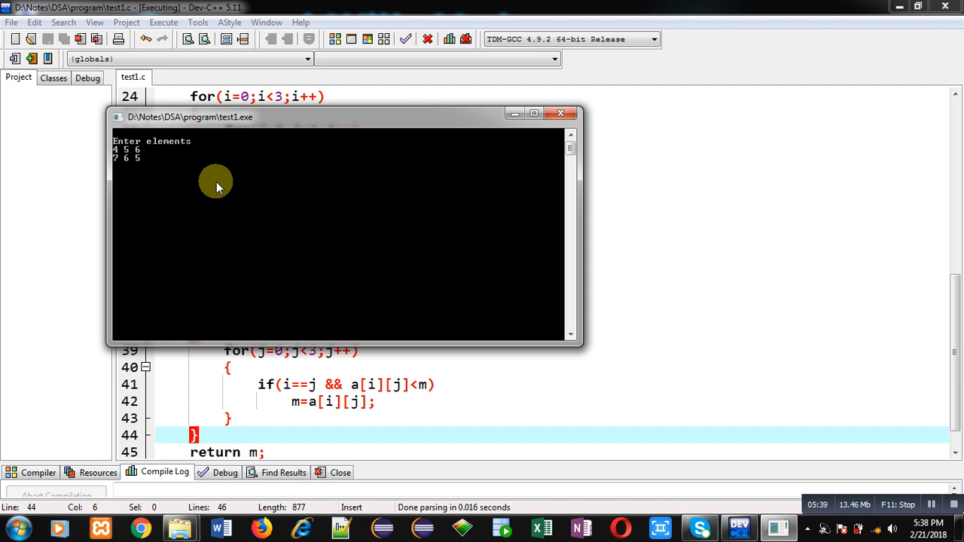
type("1 2 3")
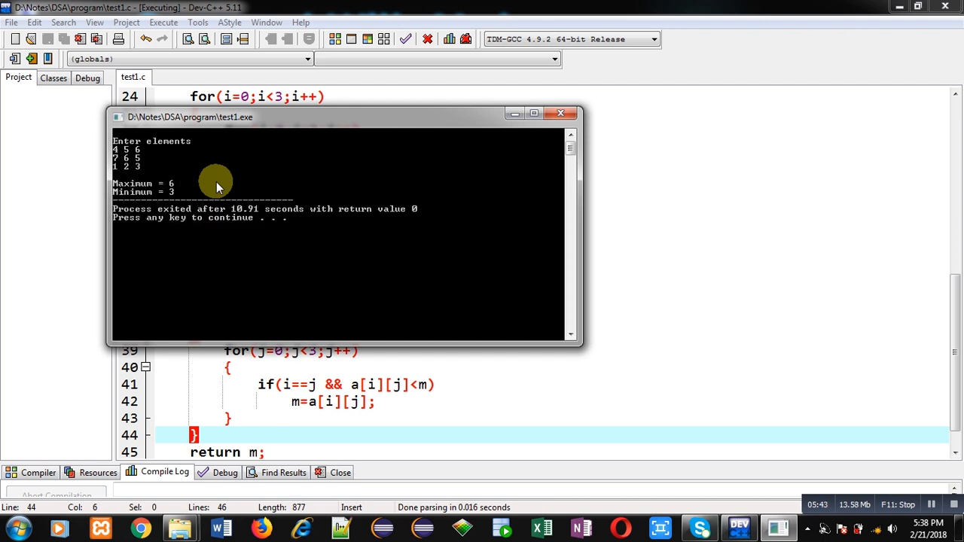
mouse_move(133, 197)
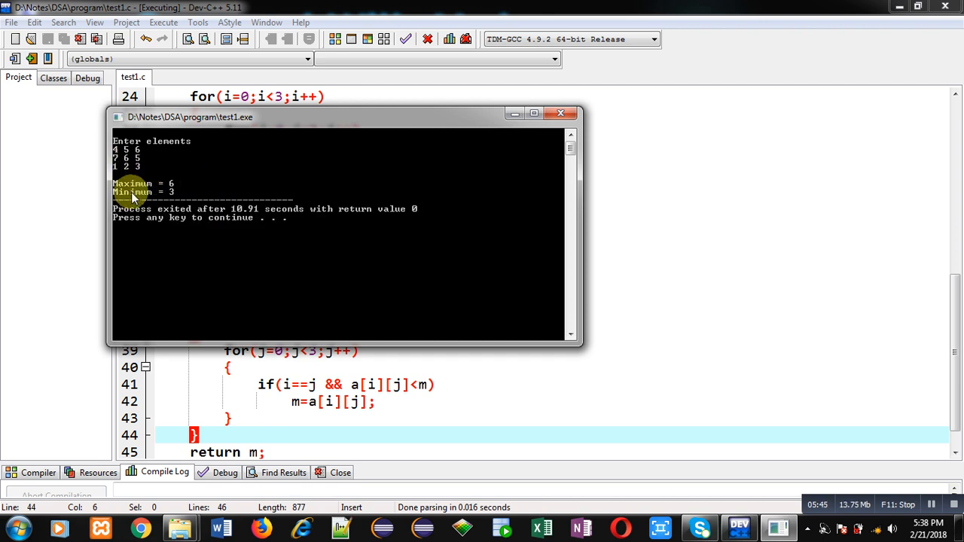
mouse_move(134, 165)
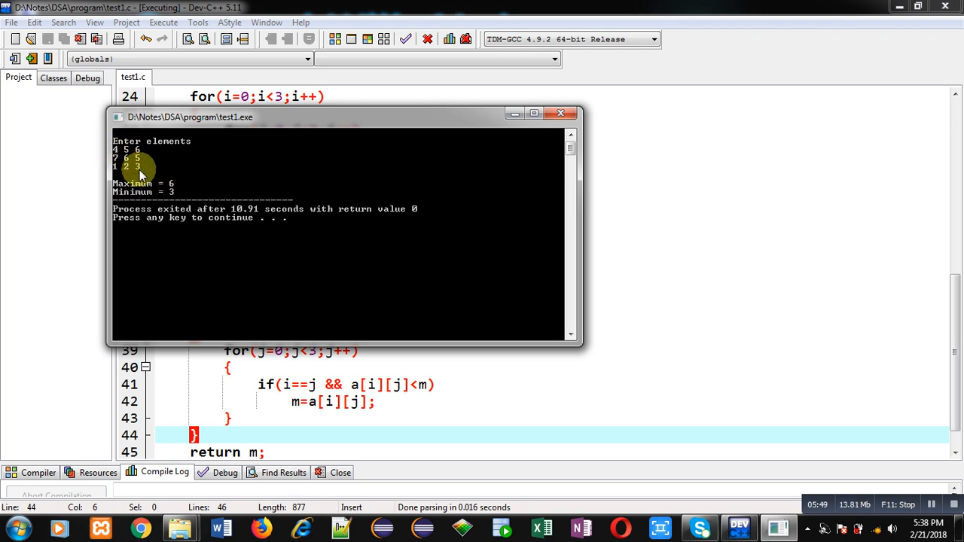
mouse_move(232, 217)
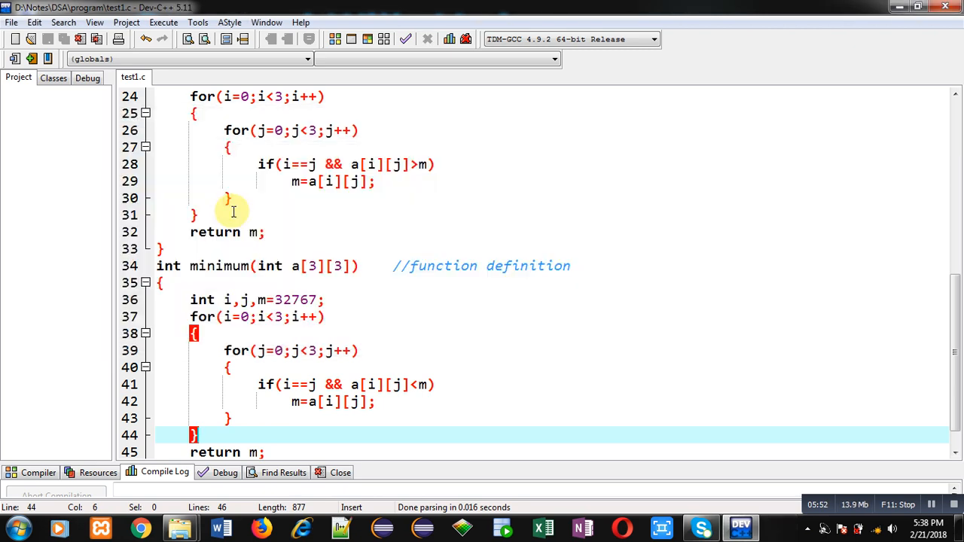
mouse_move(397, 255)
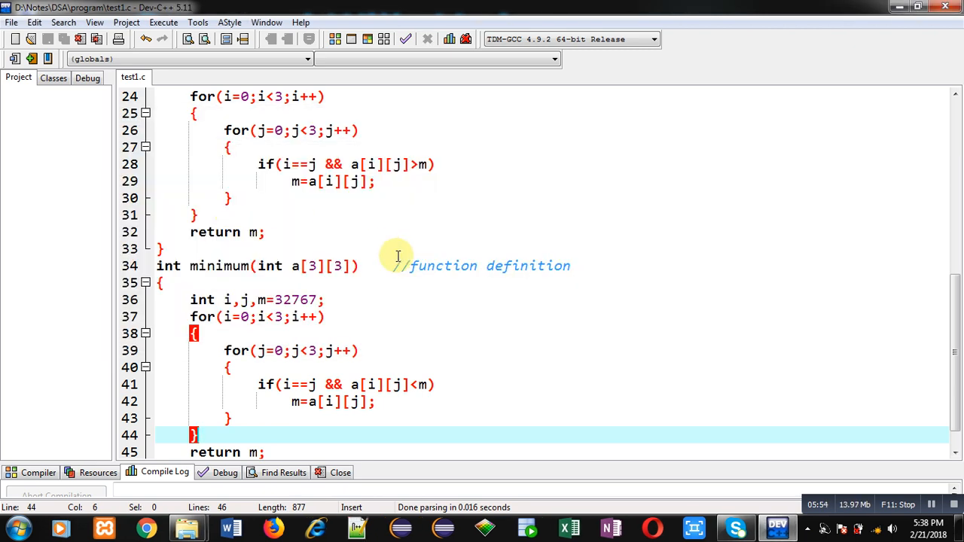
left_click(159, 283)
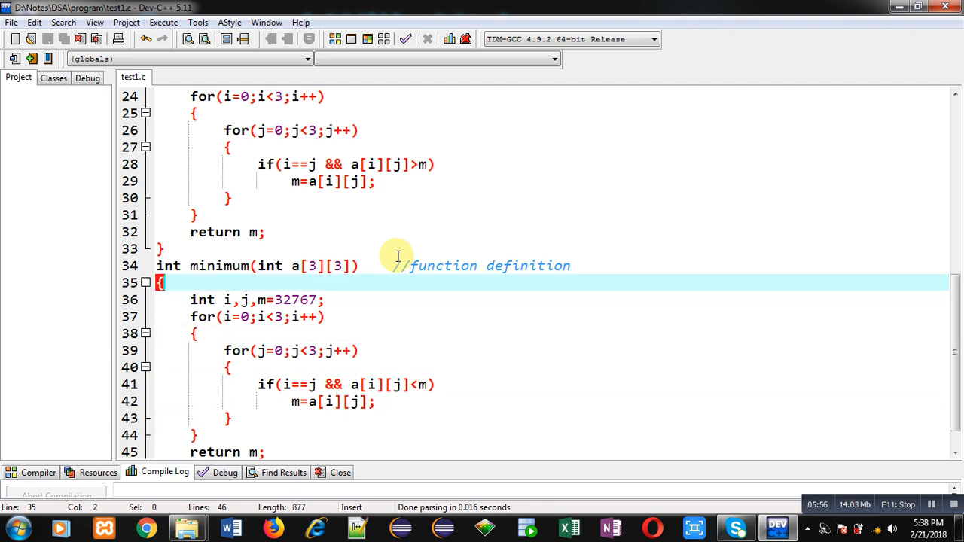
left_click(235, 265)
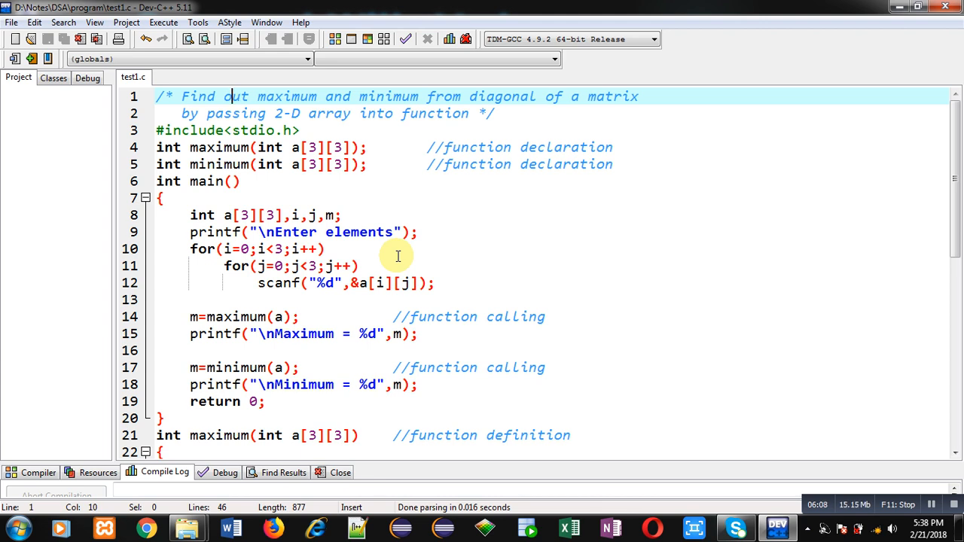
left_click(237, 113)
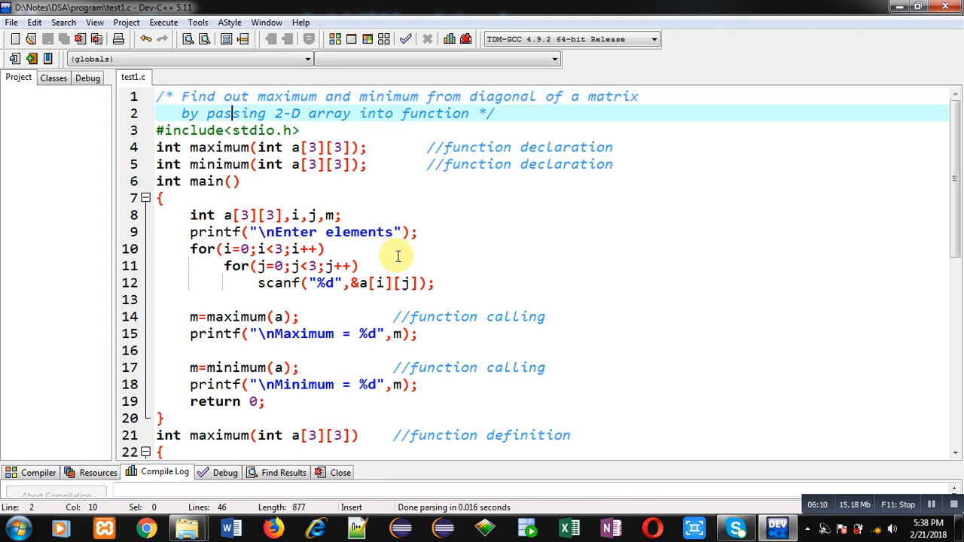
scroll("down", 3)
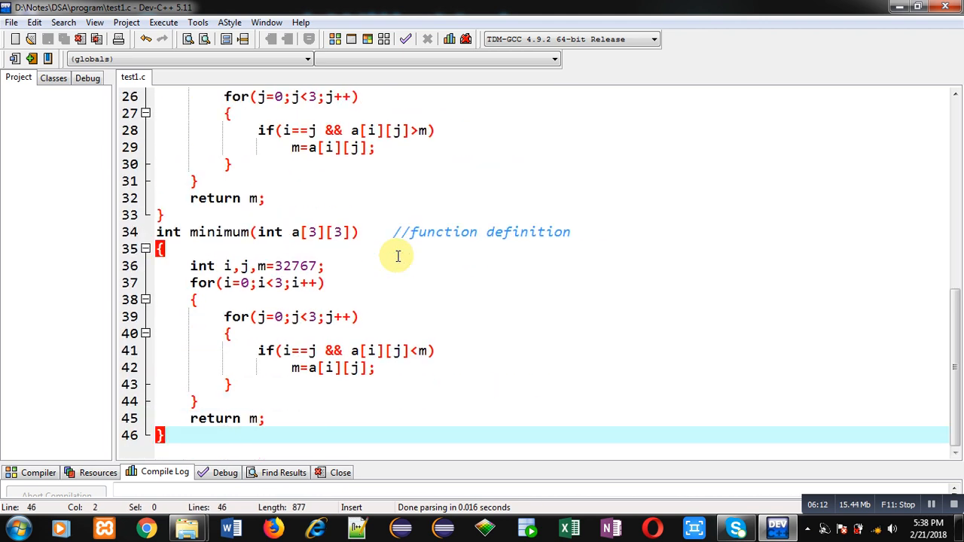
scroll("up", 3)
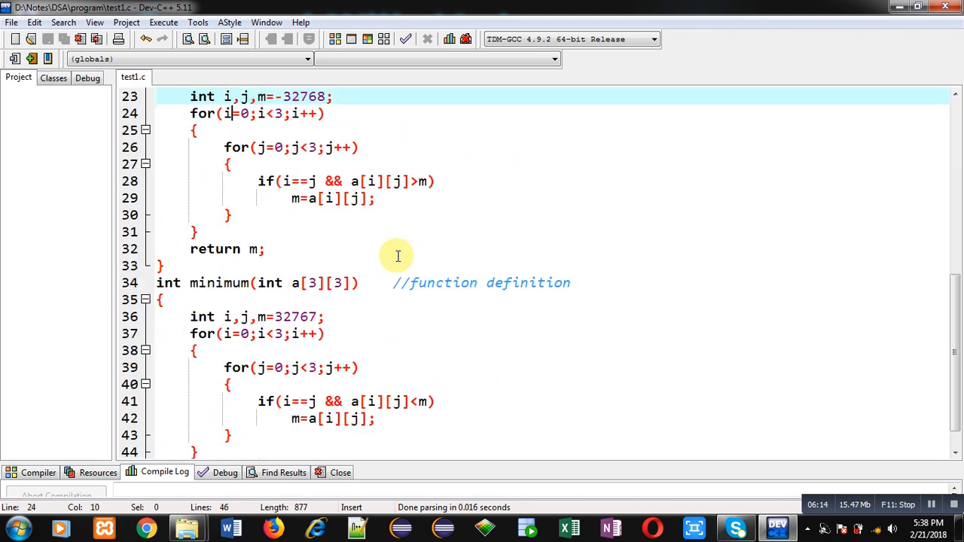
scroll("up", 3)
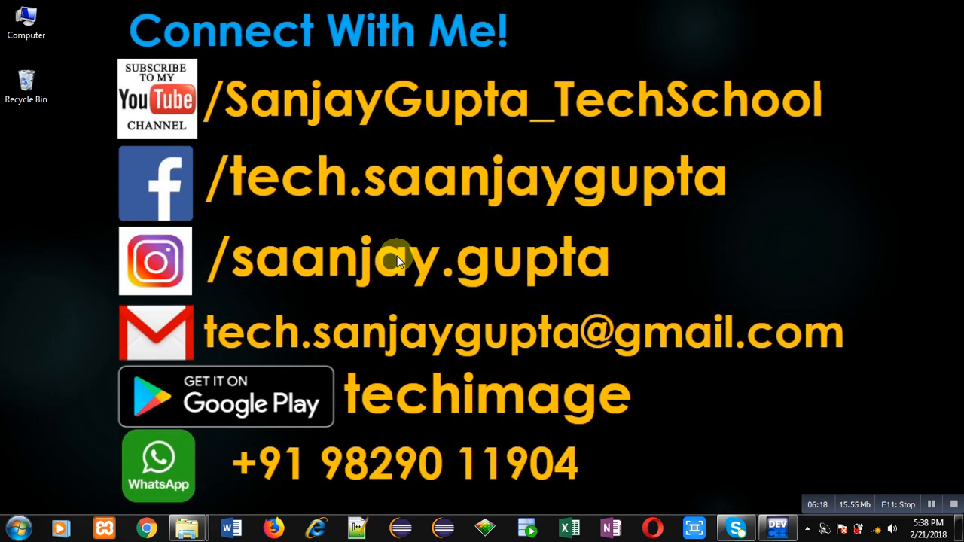
mouse_move(148, 151)
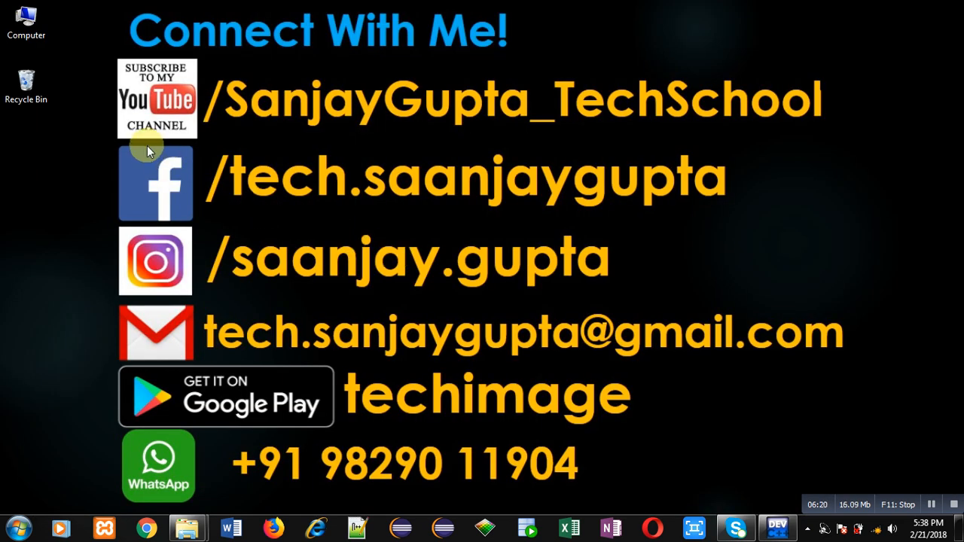